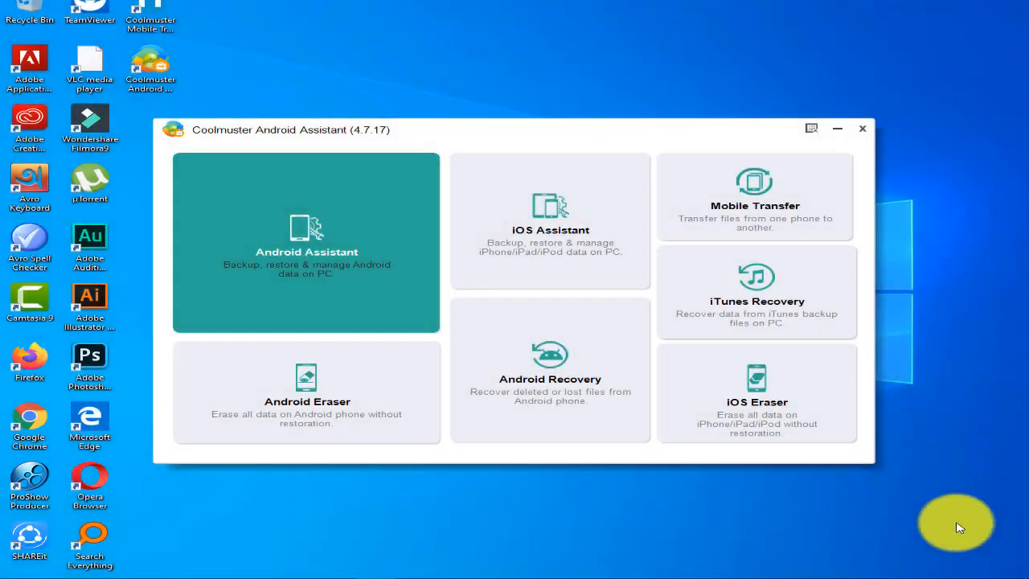
pyautogui.moveTo(683, 87)
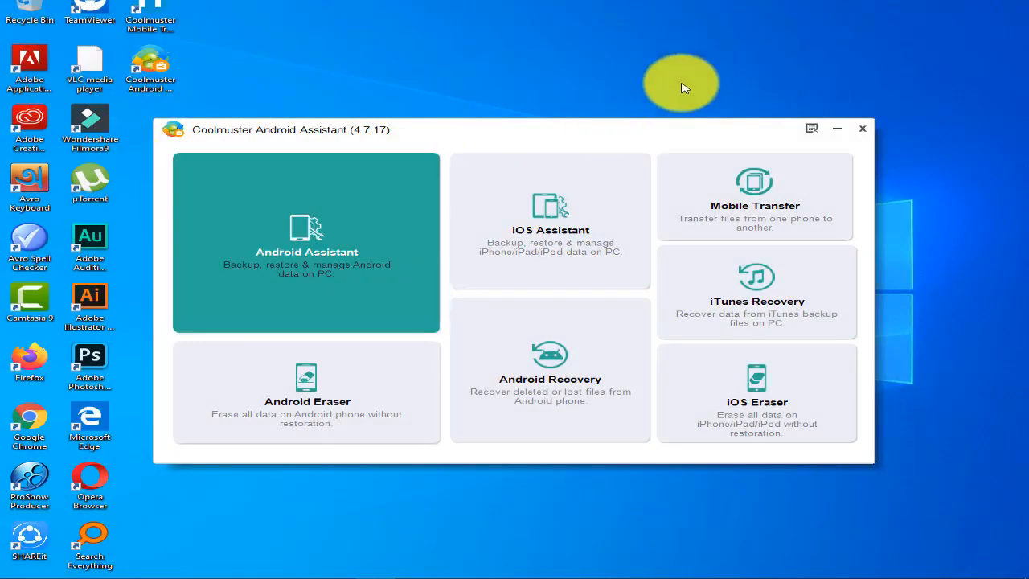
pyautogui.moveTo(585, 95)
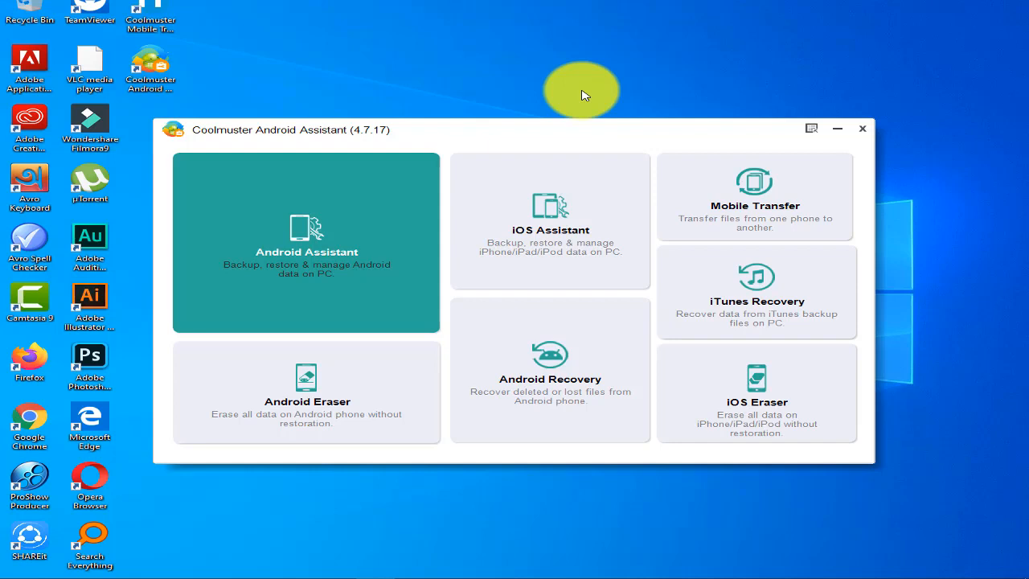
pyautogui.moveTo(595, 134)
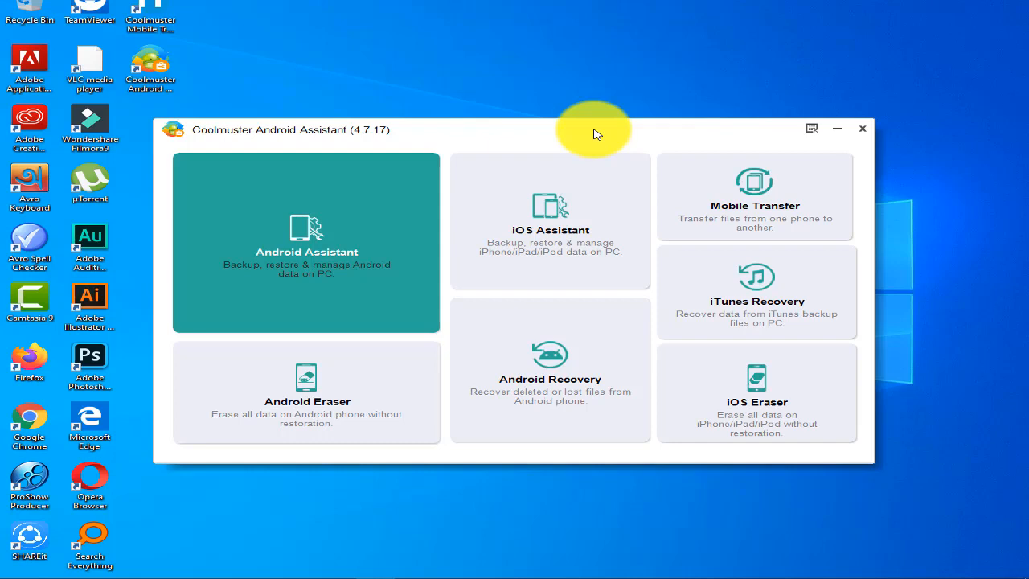
pyautogui.moveTo(592, 224)
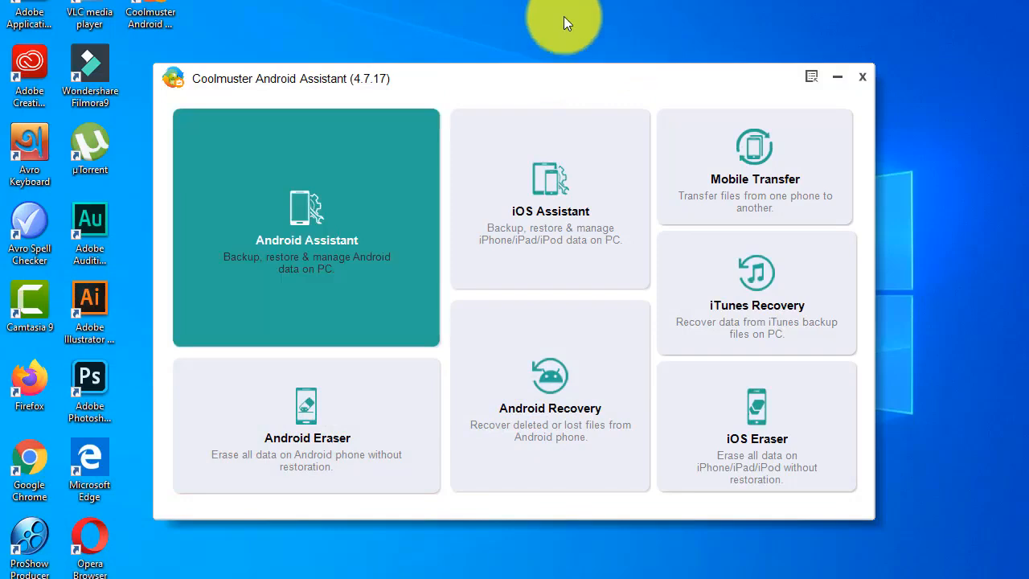
pyautogui.moveTo(346, 386)
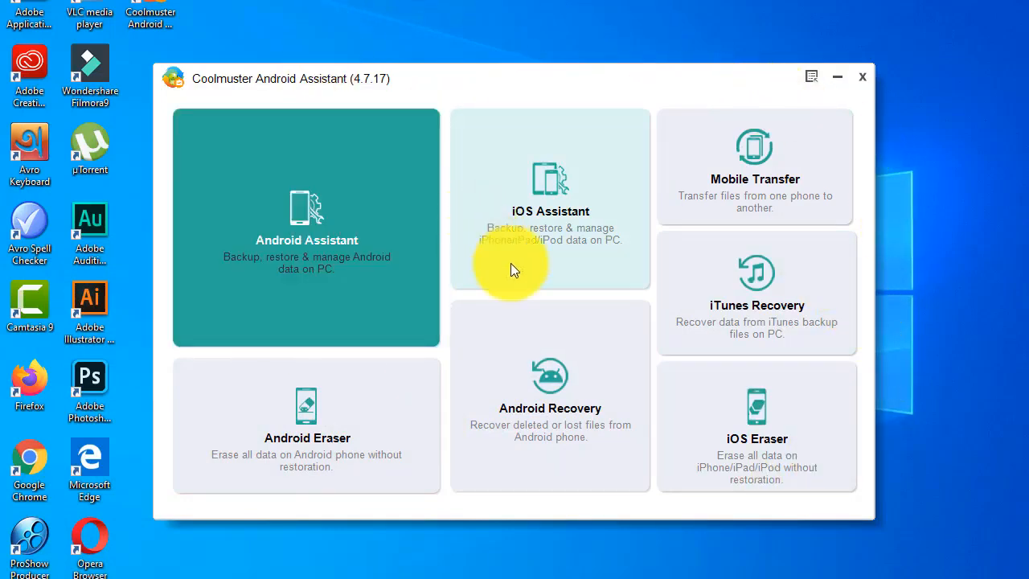
pyautogui.moveTo(348, 203)
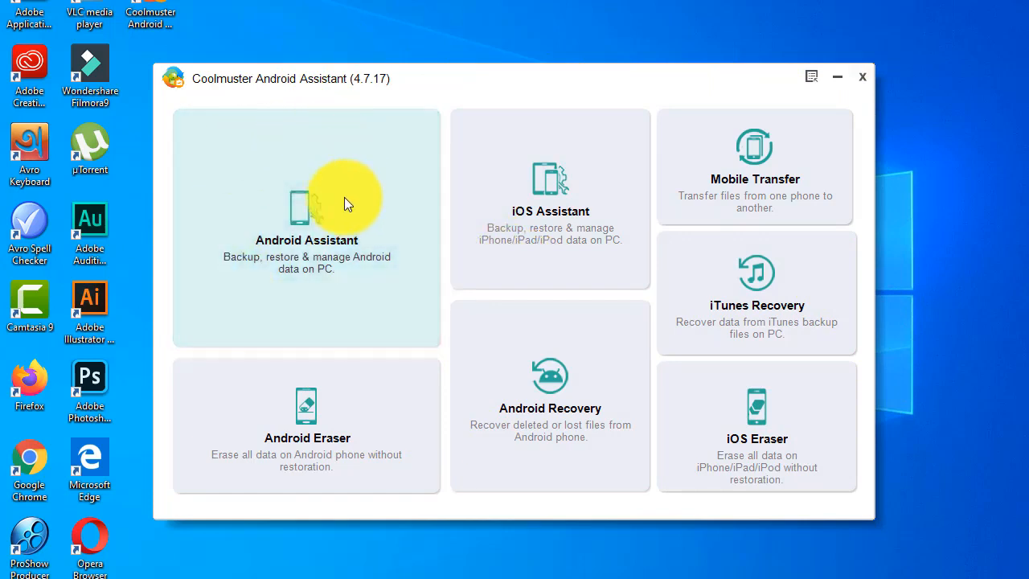
pyautogui.moveTo(332, 147)
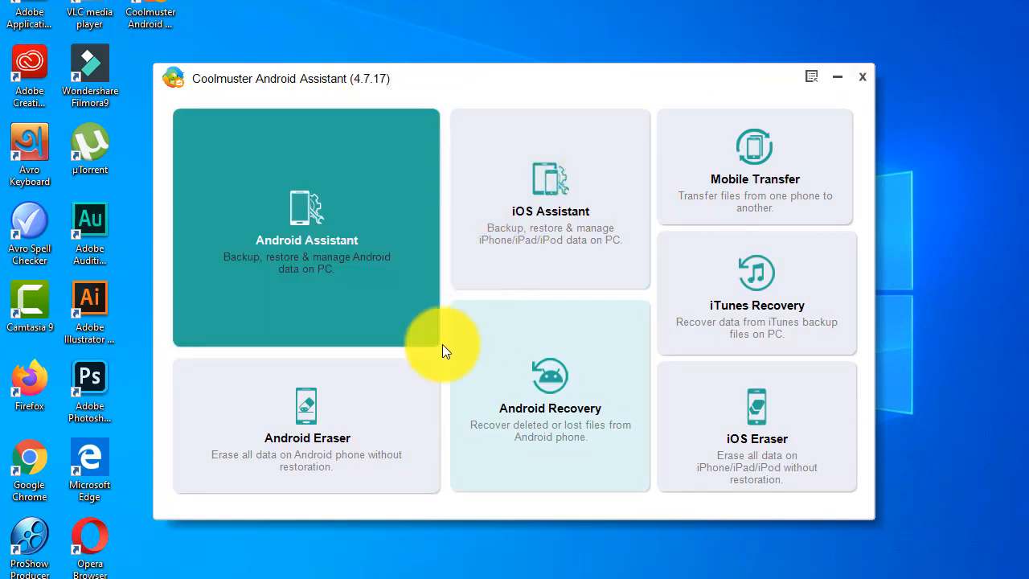
pyautogui.moveTo(632, 359)
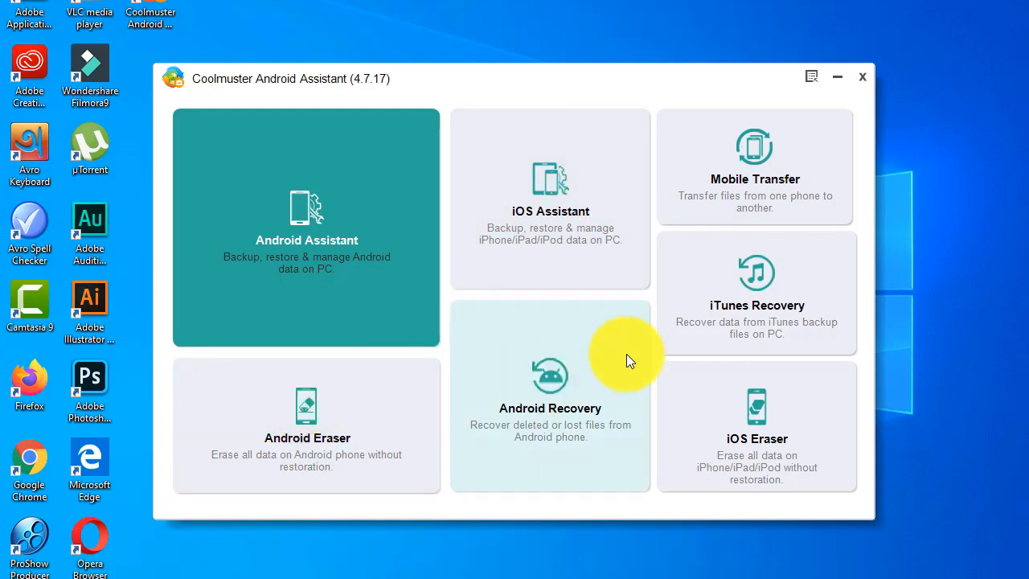
pyautogui.moveTo(717, 369)
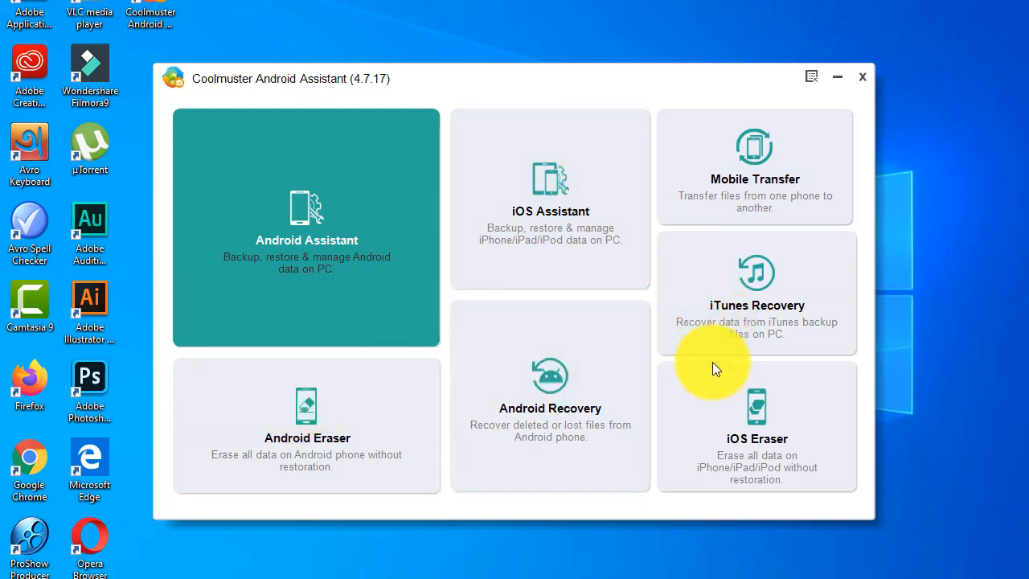
pyautogui.moveTo(761, 147)
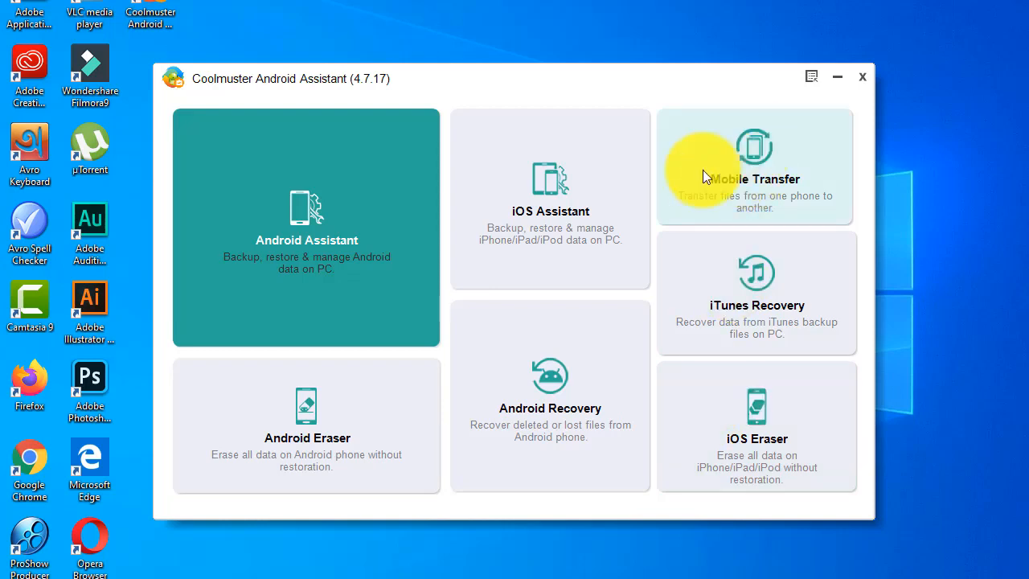
pyautogui.moveTo(408, 49)
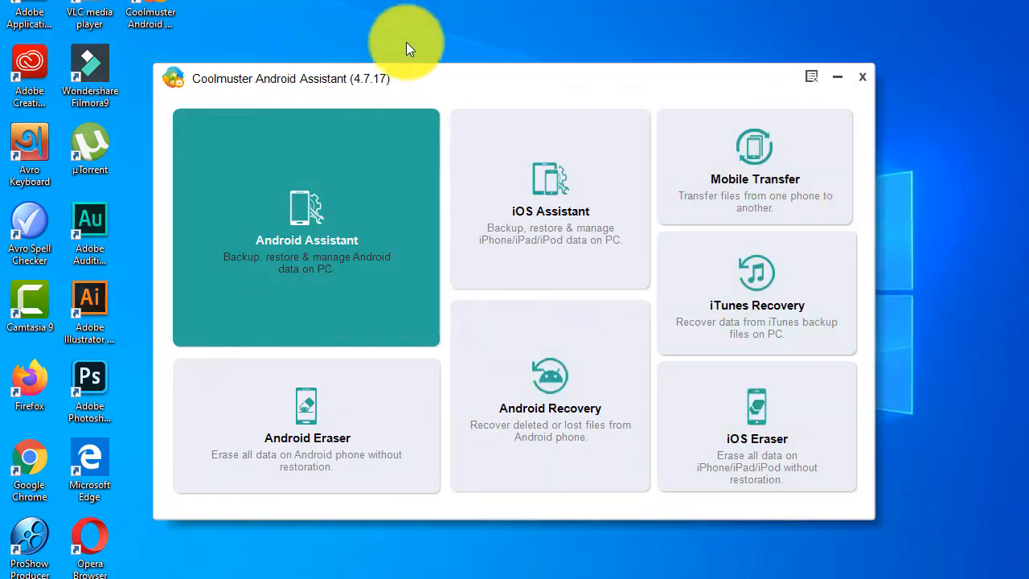
pyautogui.moveTo(275, 276)
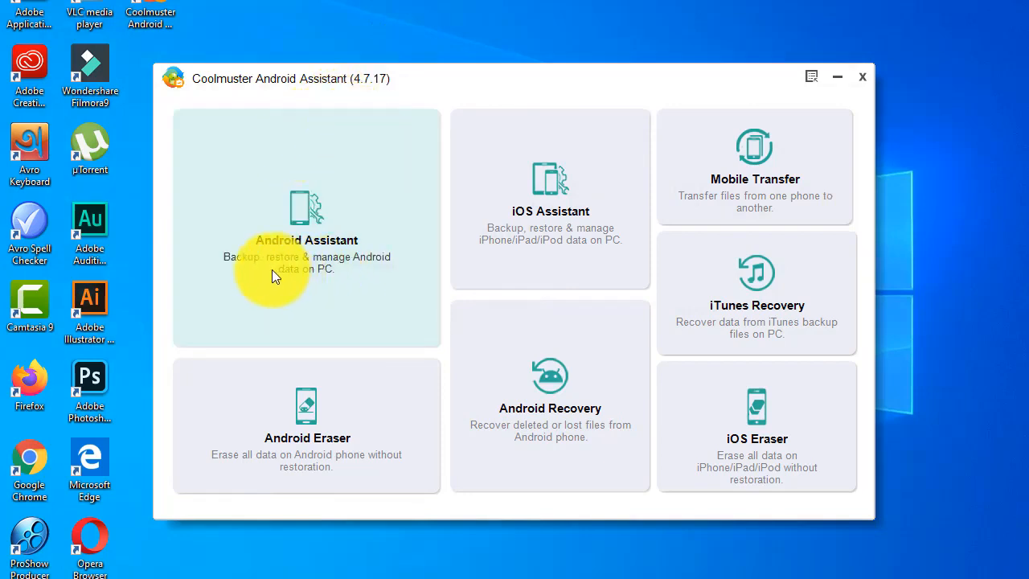
pyautogui.moveTo(360, 193)
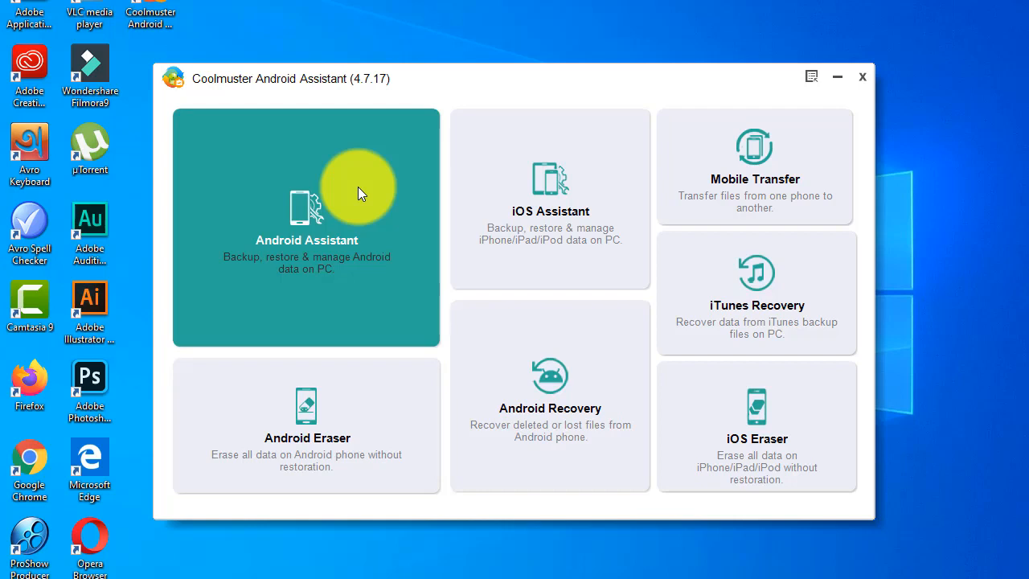
# Open the Android Assistant module, which waits for a USB or Wi‑Fi phone connection.
pyautogui.click(306, 228)
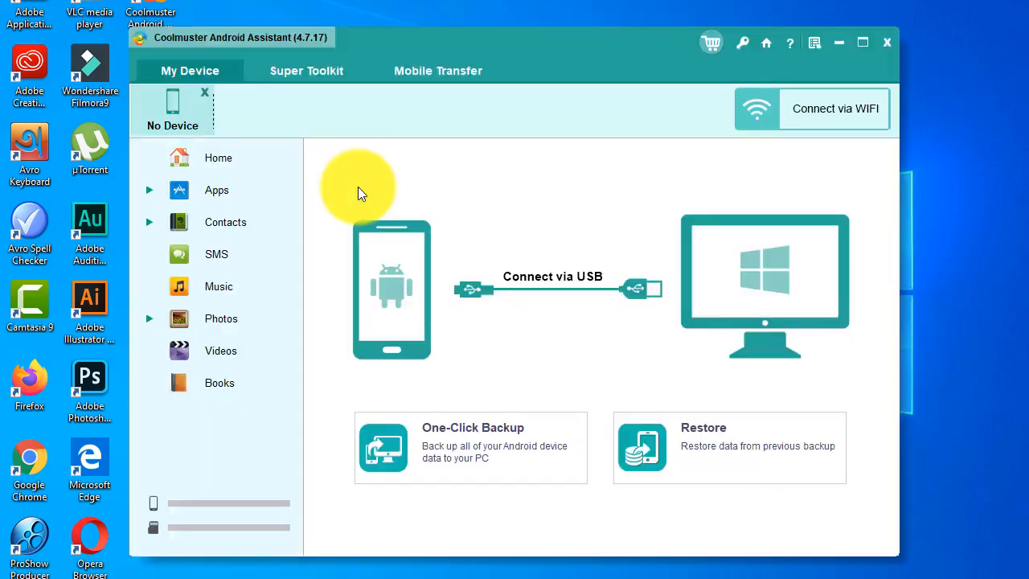
pyautogui.moveTo(520, 171)
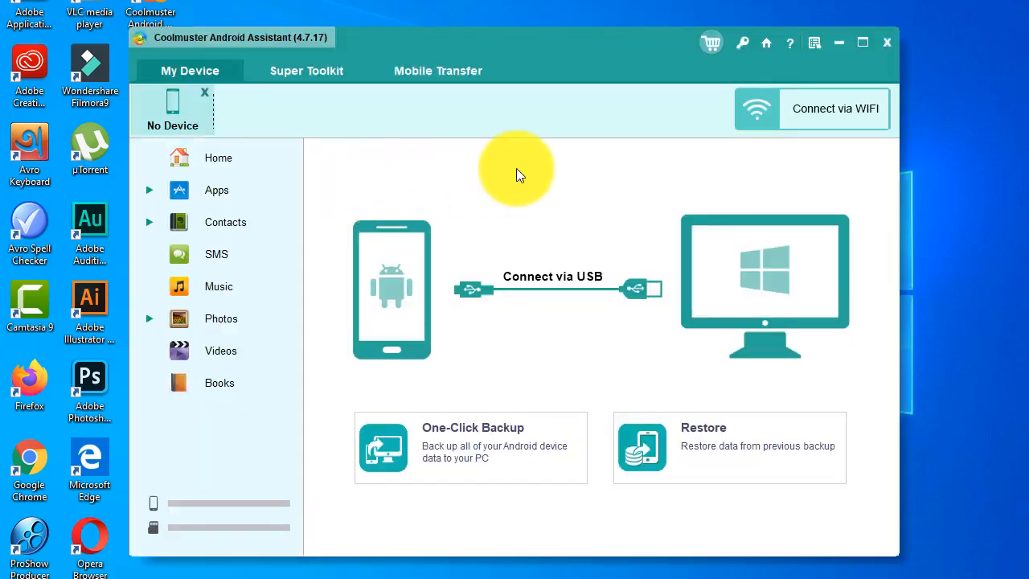
pyautogui.moveTo(446, 295)
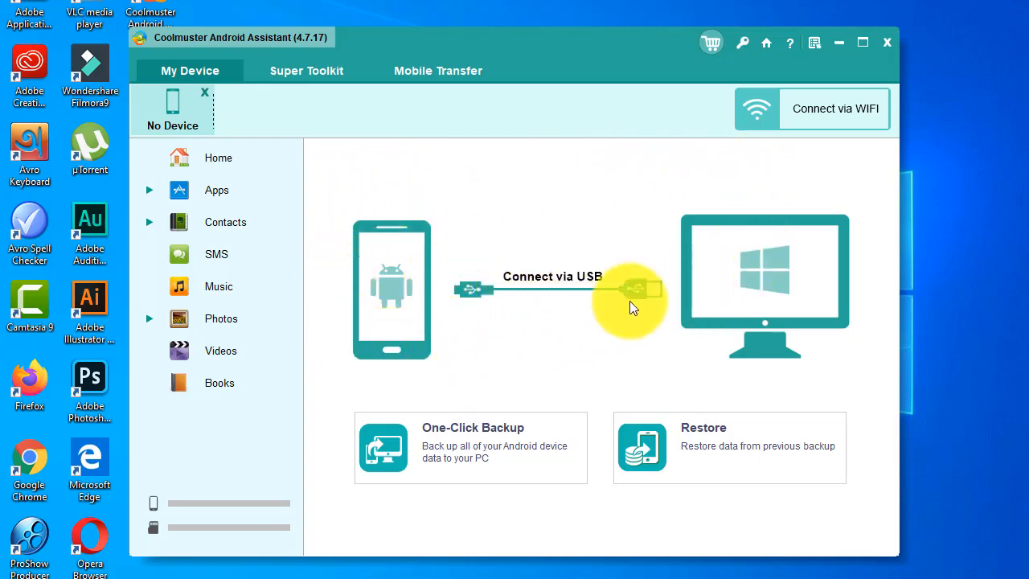
pyautogui.moveTo(780, 200)
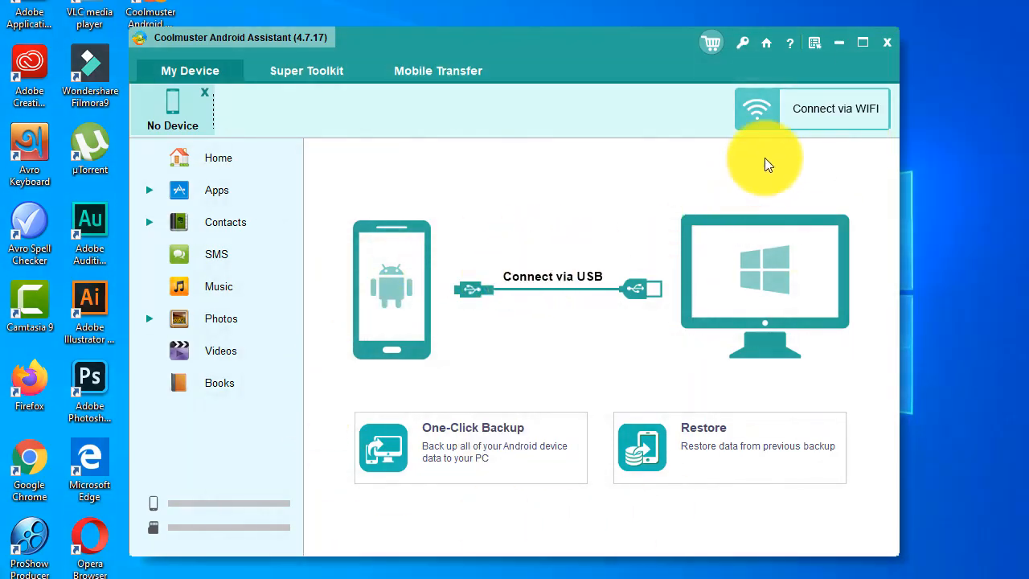
pyautogui.moveTo(697, 450)
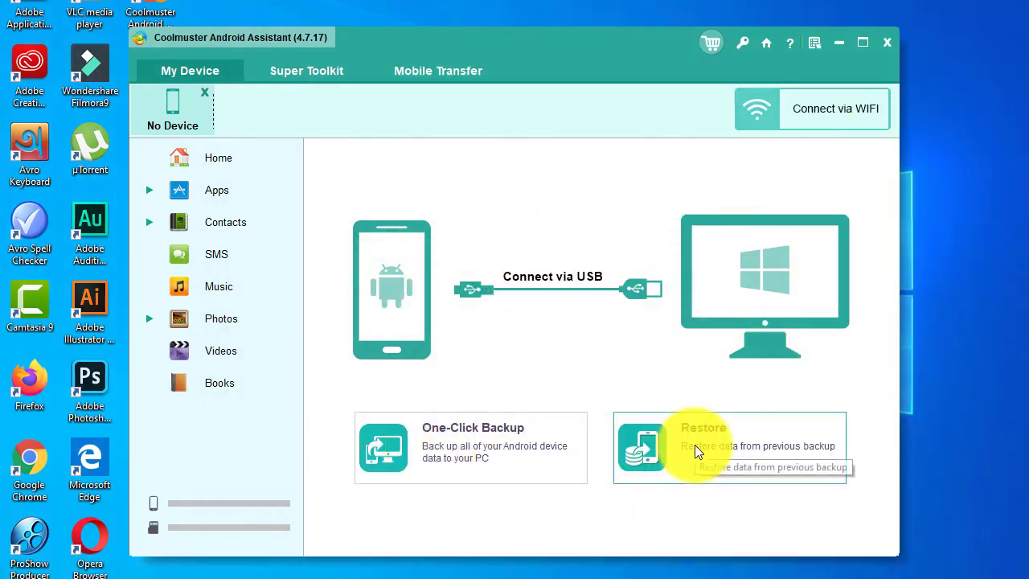
pyautogui.moveTo(159, 315)
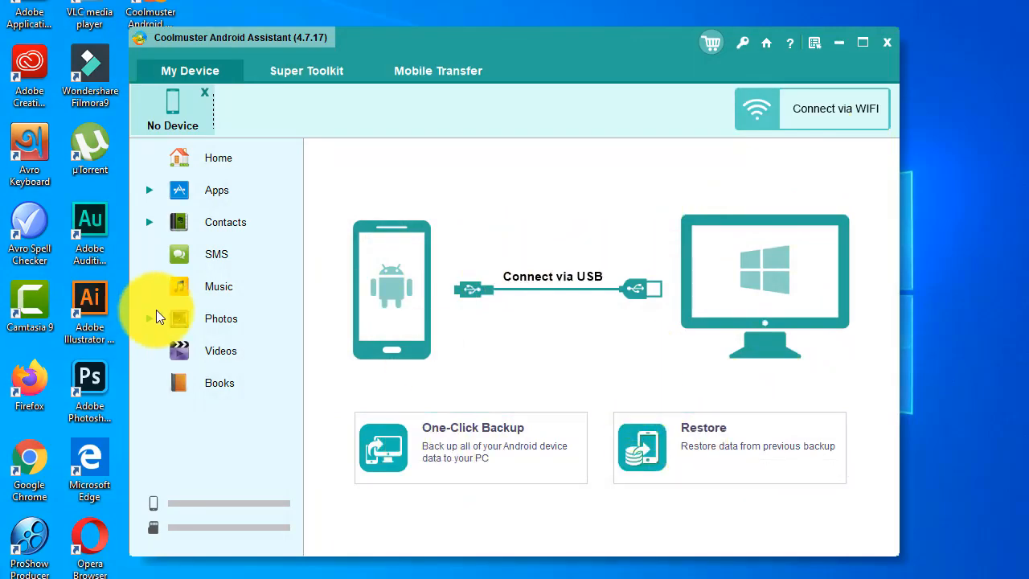
pyautogui.moveTo(155, 305)
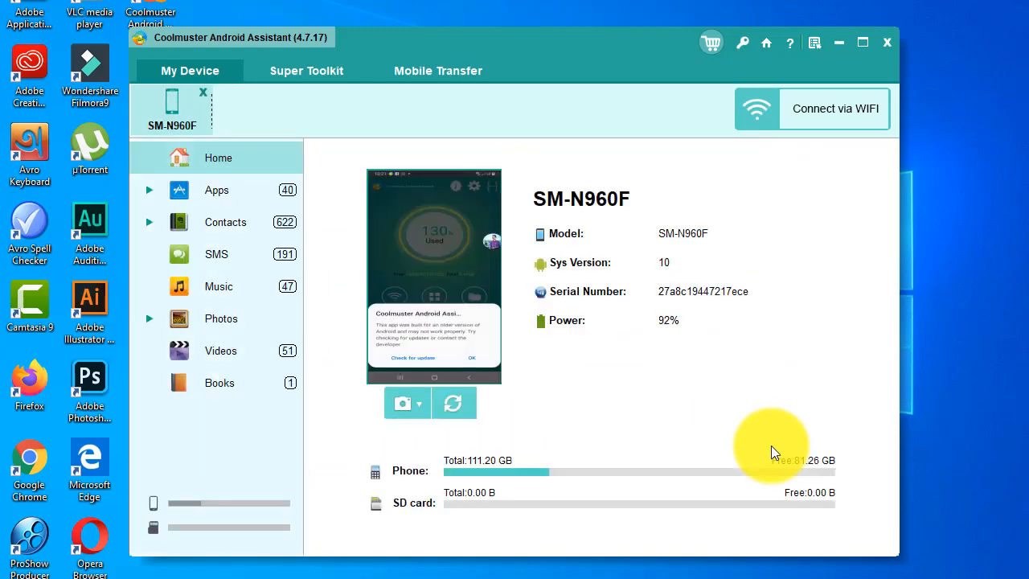
pyautogui.moveTo(541, 280)
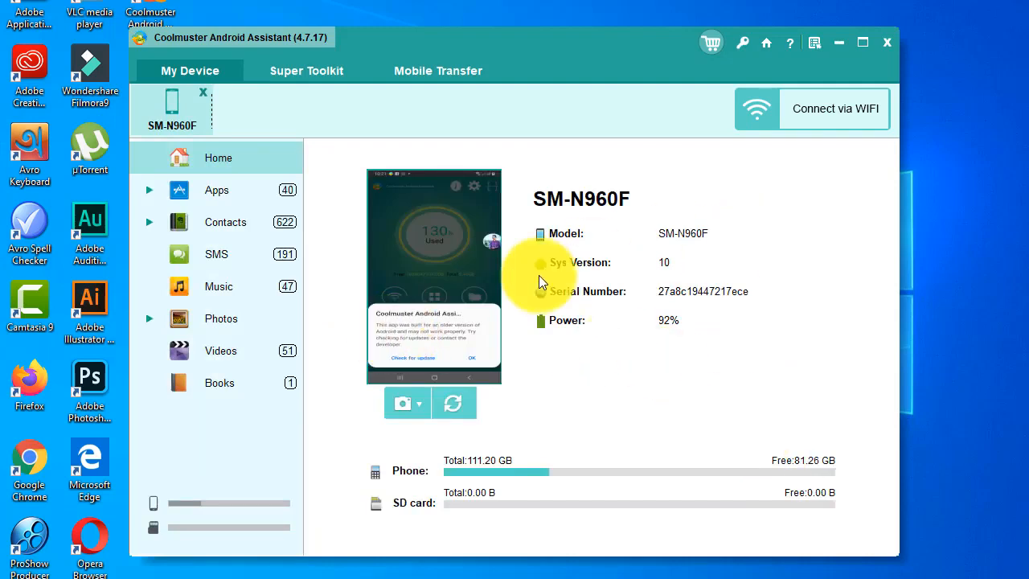
# Expand Apps and show the connected SM-N960F's 40 User Apps.
pyautogui.click(217, 190)
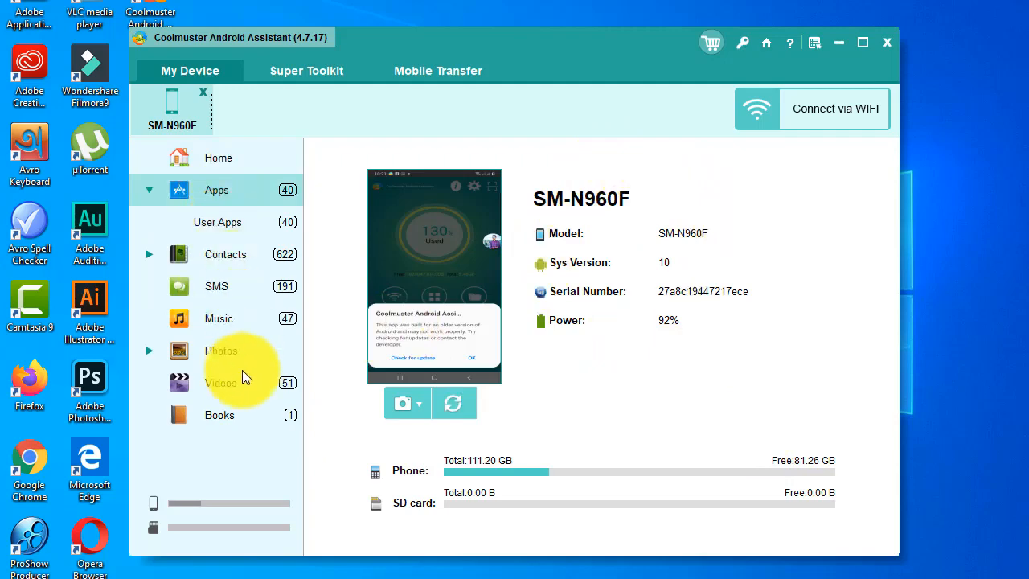
pyautogui.moveTo(214, 462)
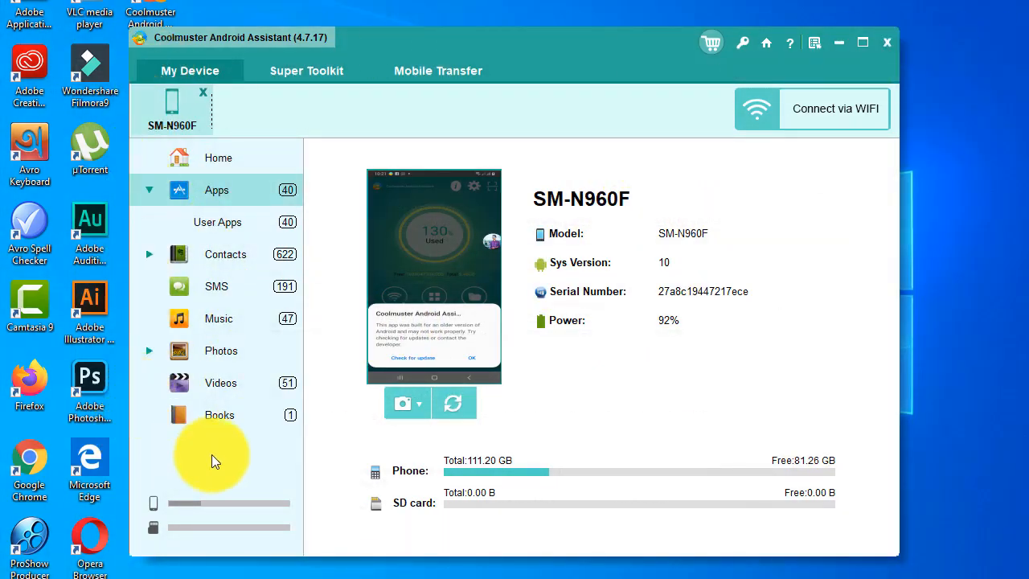
pyautogui.moveTo(219, 330)
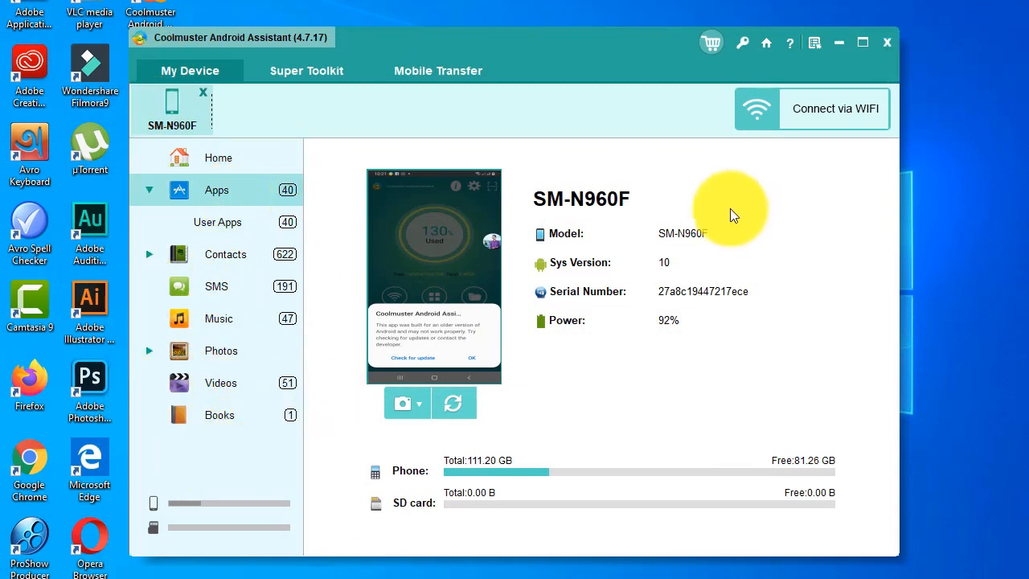
pyautogui.click(217, 222)
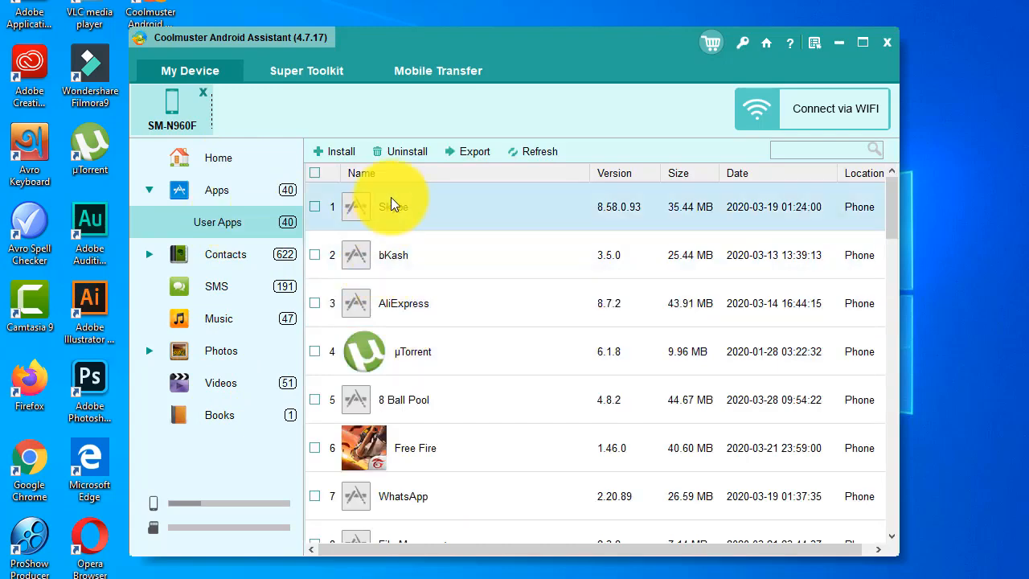
# Browse the user apps, dismiss the empty-export warning, and expand Contacts (622 contacts, 2000 call logs).
pyautogui.scroll(-3)
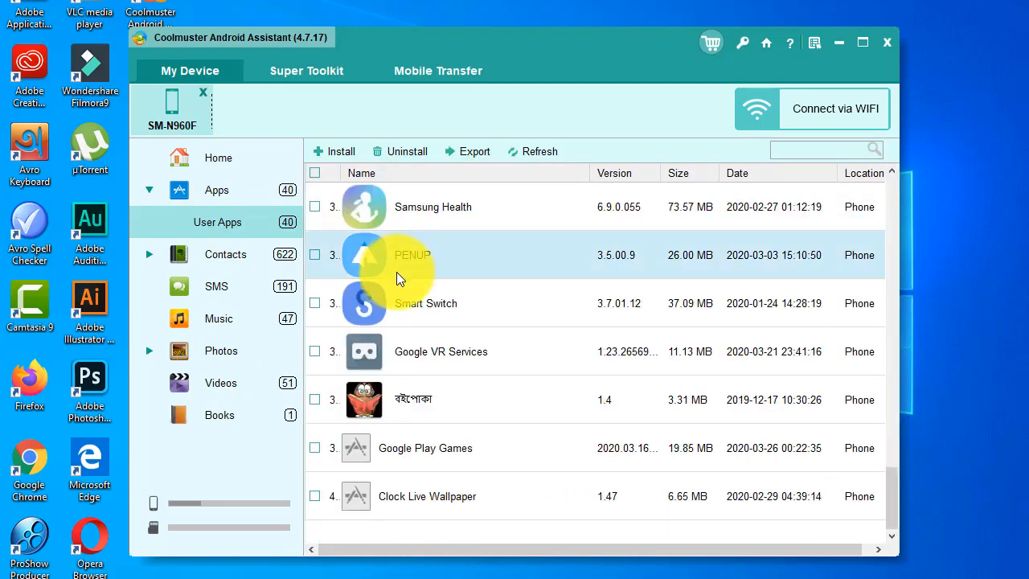
pyautogui.scroll(-3)
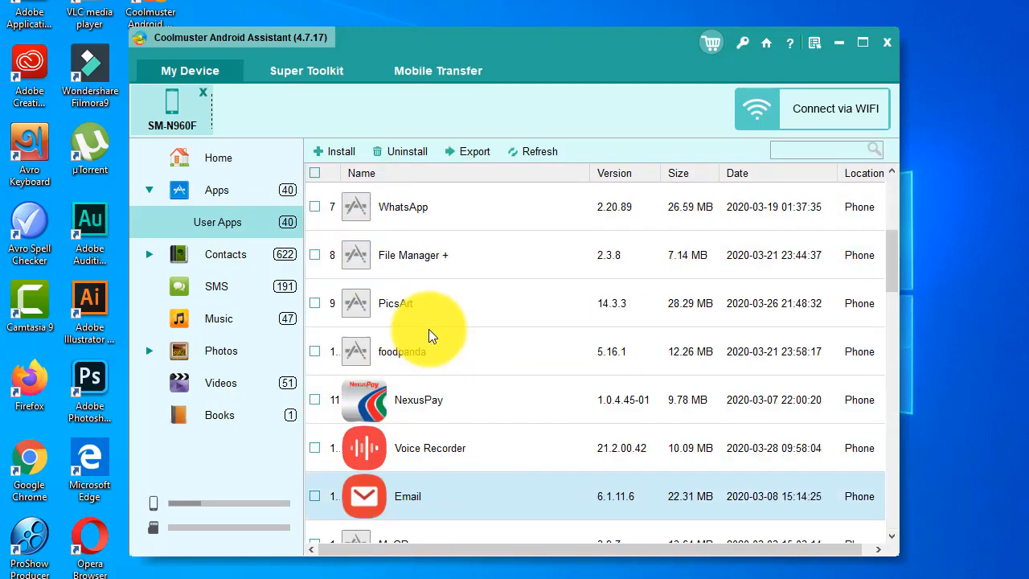
pyautogui.click(334, 151)
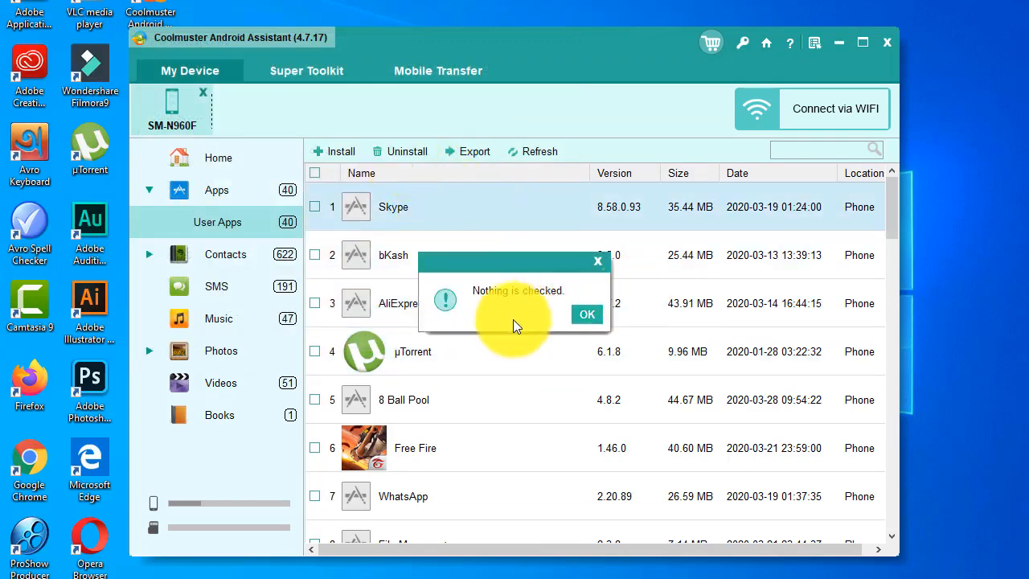
pyautogui.click(587, 315)
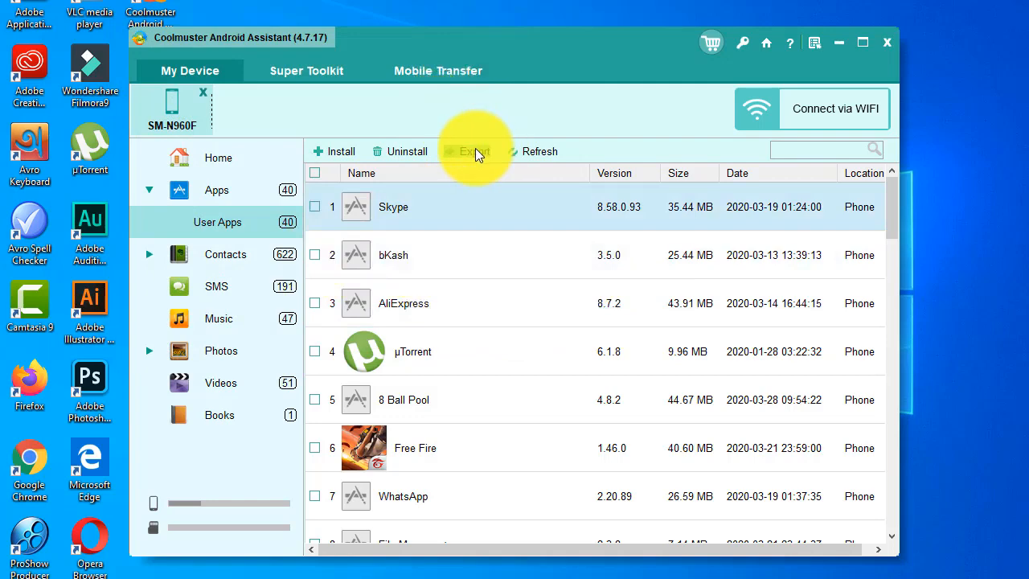
pyautogui.click(475, 151)
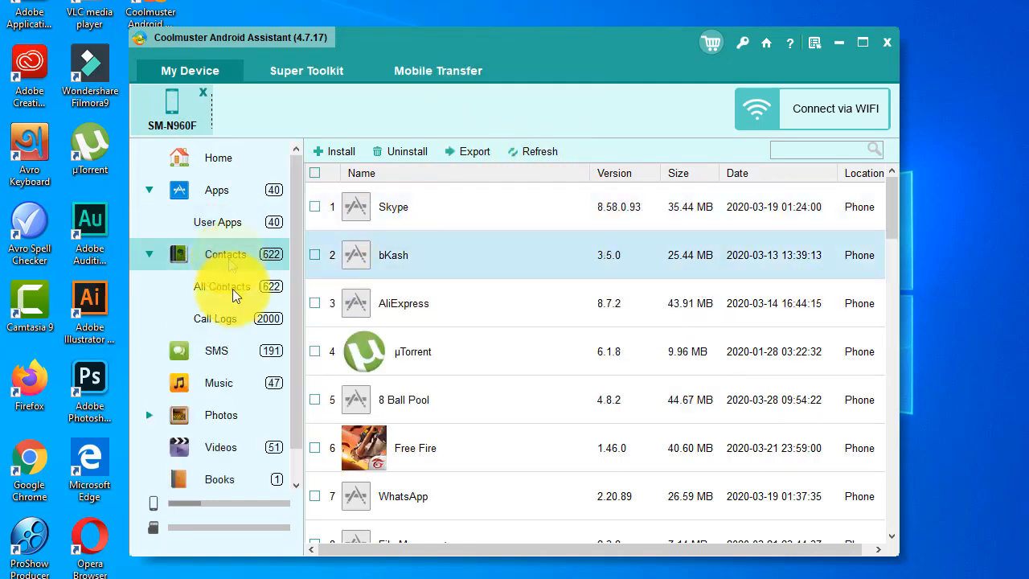
pyautogui.click(222, 286)
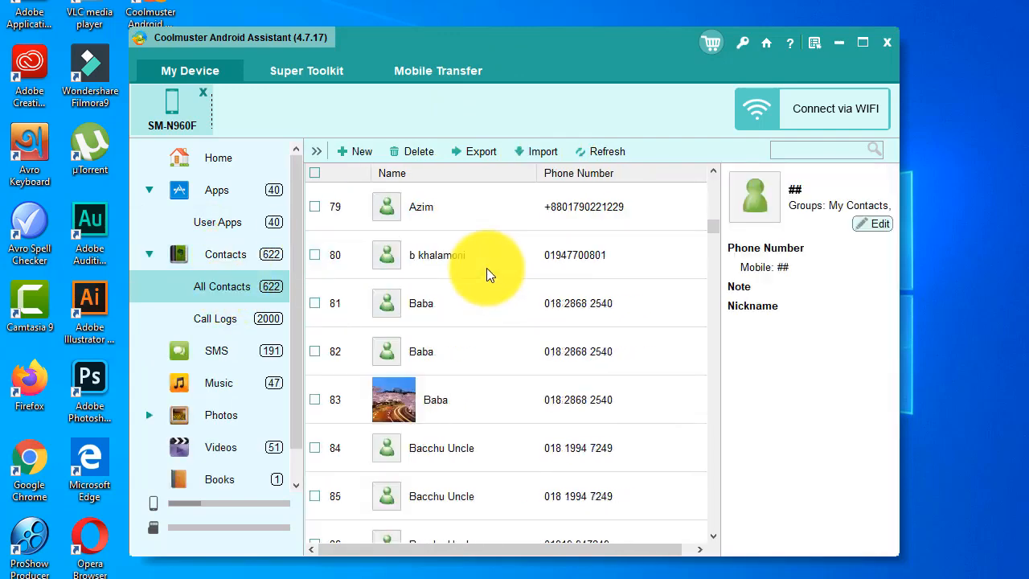
pyautogui.click(354, 151)
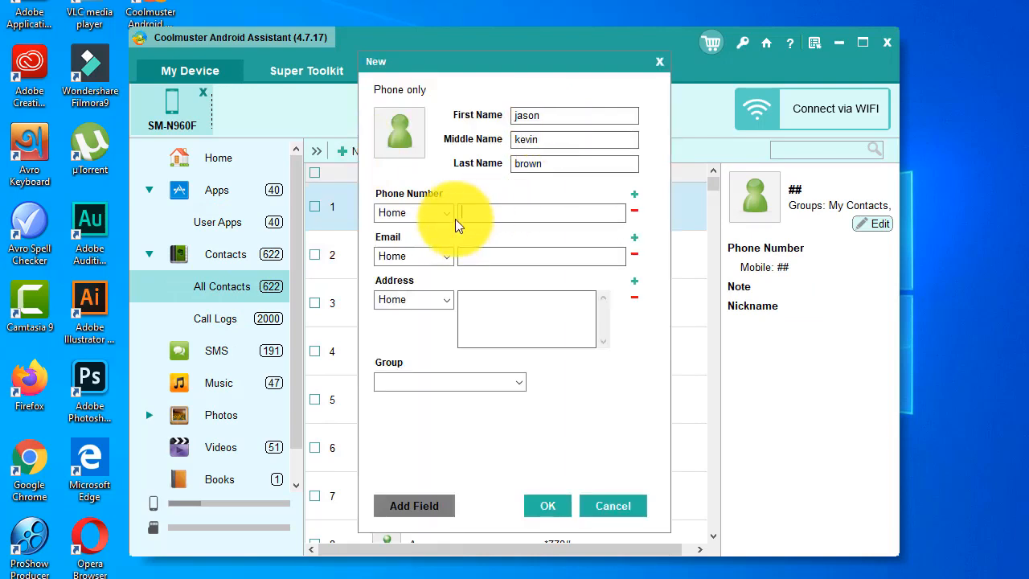
pyautogui.click(539, 213)
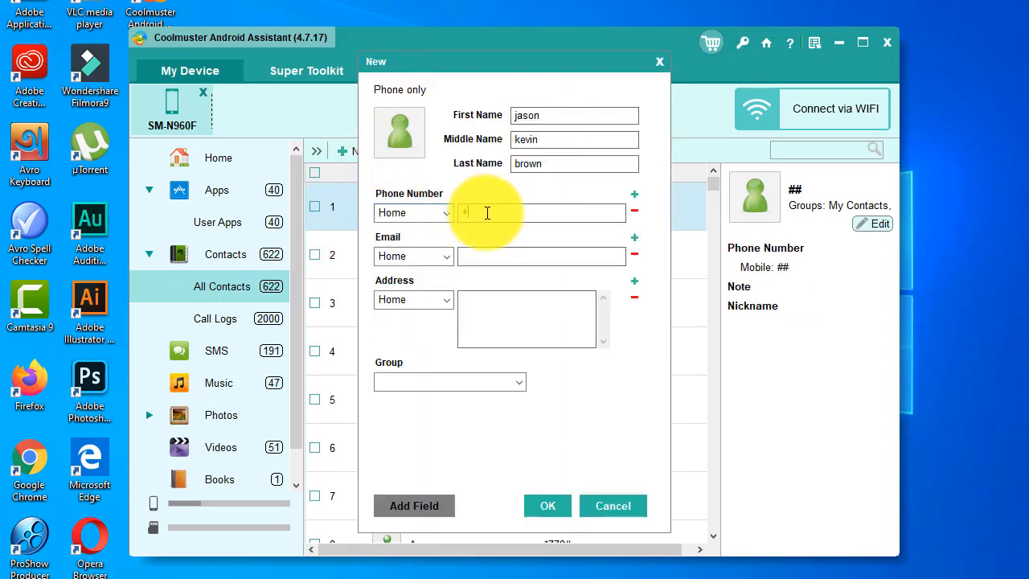
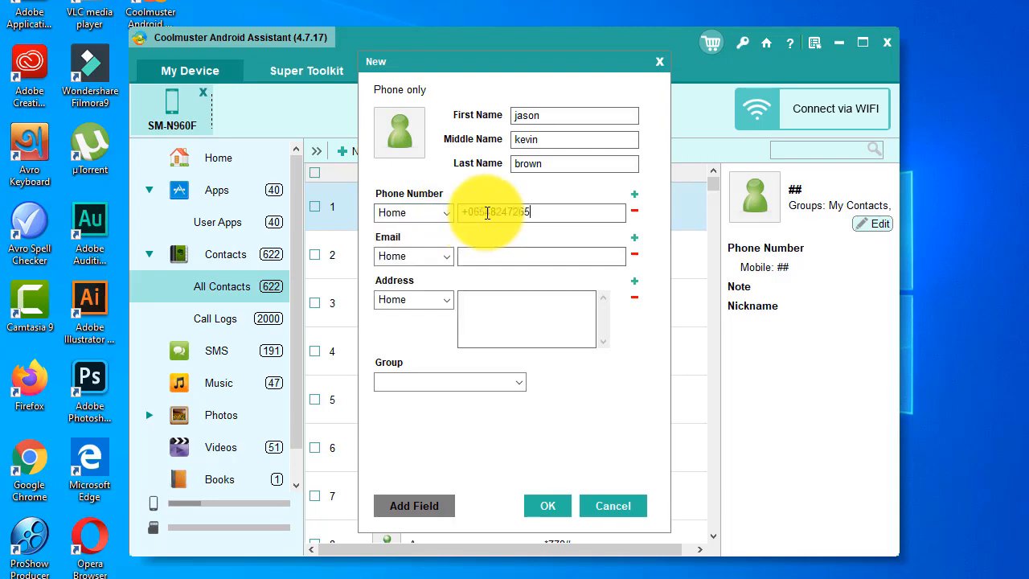
pyautogui.click(548, 506)
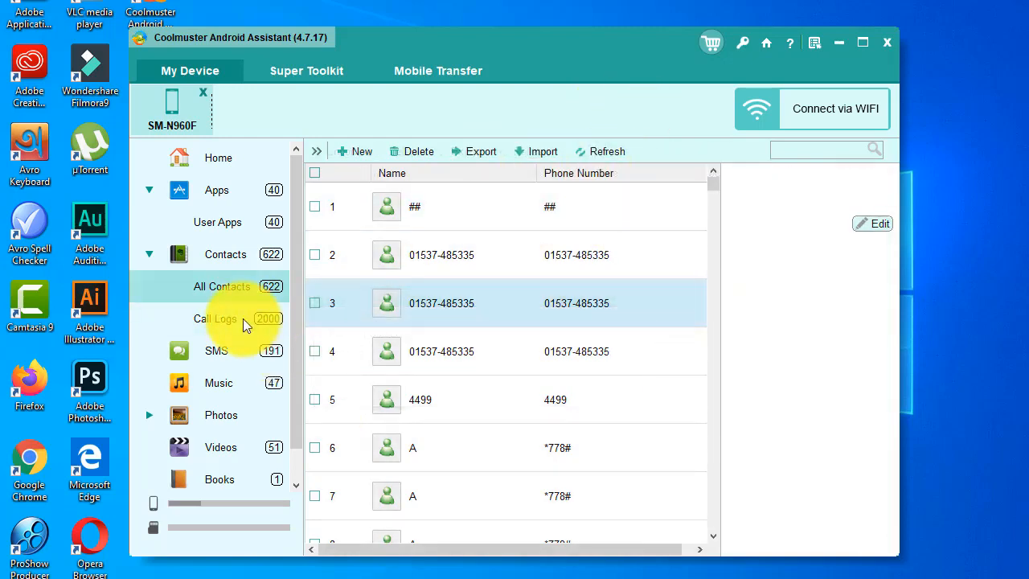
# View Call Logs, load the SMS list, and read the AirtelOffer conversation.
pyautogui.click(215, 318)
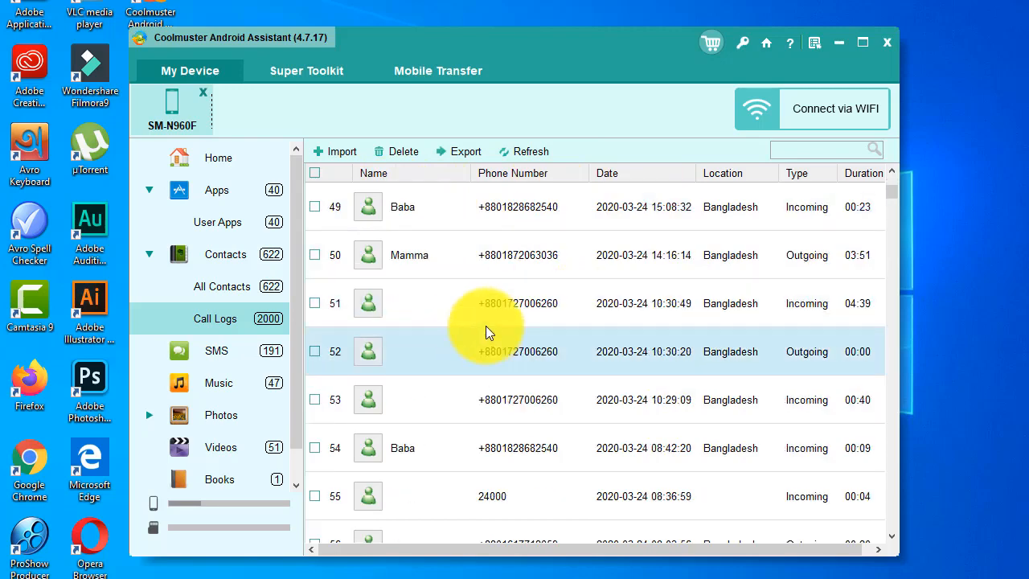
pyautogui.click(215, 351)
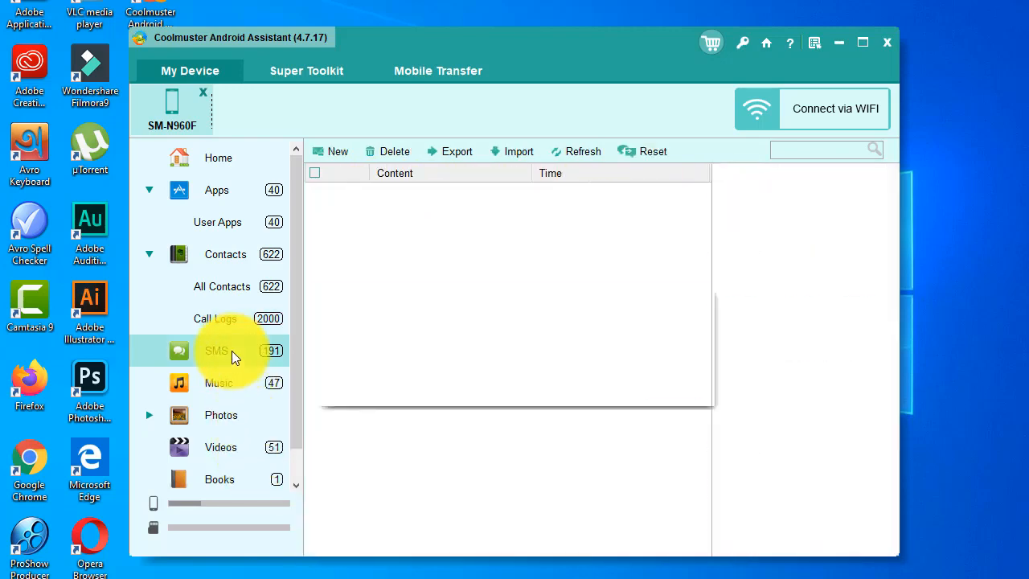
pyautogui.click(216, 351)
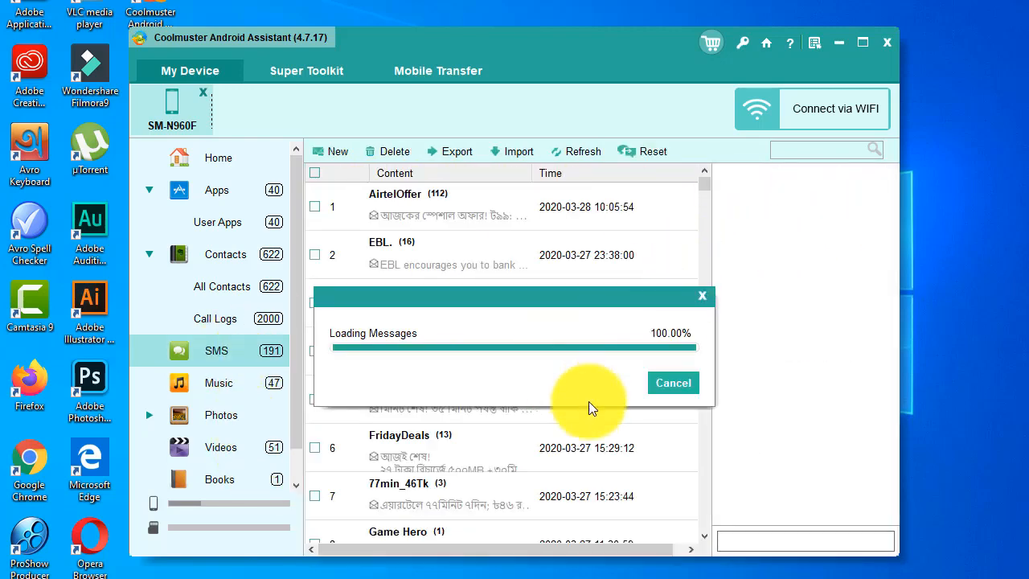
pyautogui.click(394, 206)
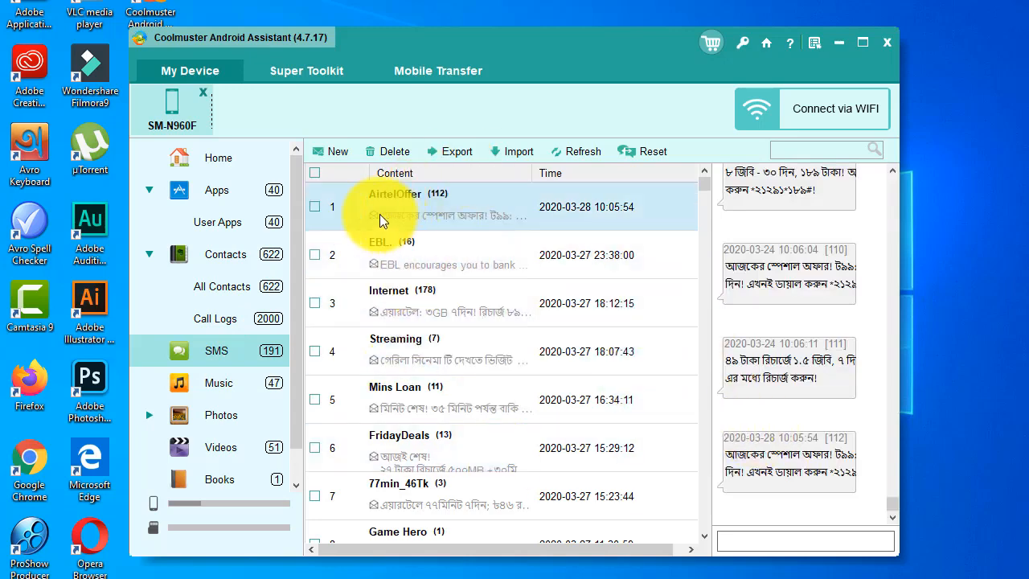
pyautogui.click(315, 206)
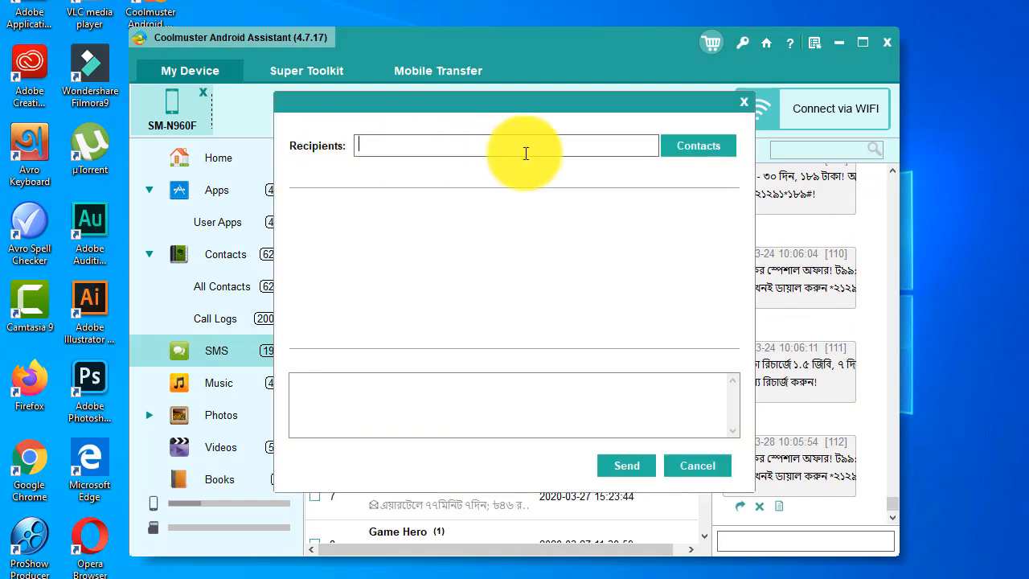
# Send the text 'Helloi this' to contact A, chosen from the contact list.
pyautogui.click(698, 145)
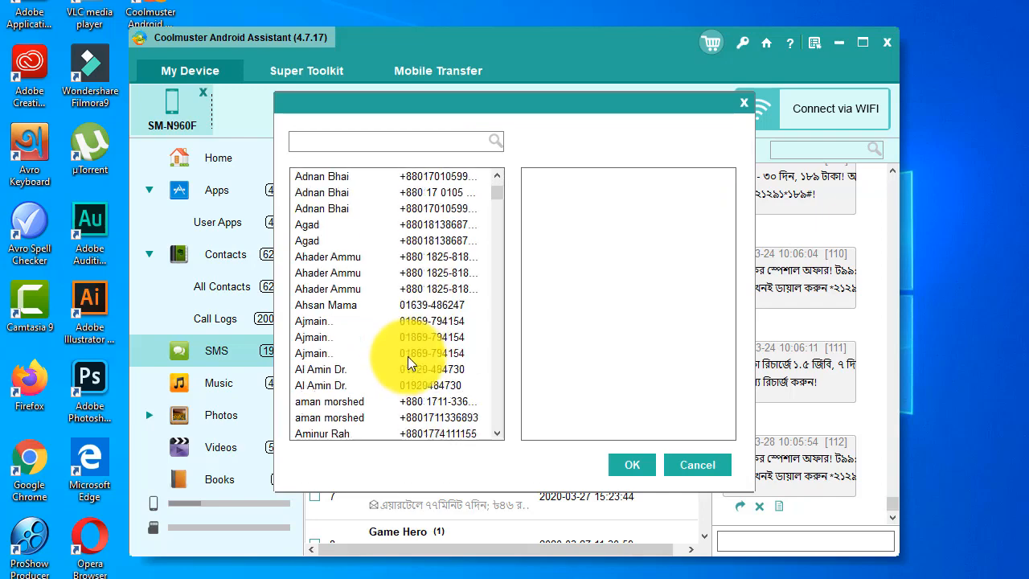
pyautogui.scroll(-3)
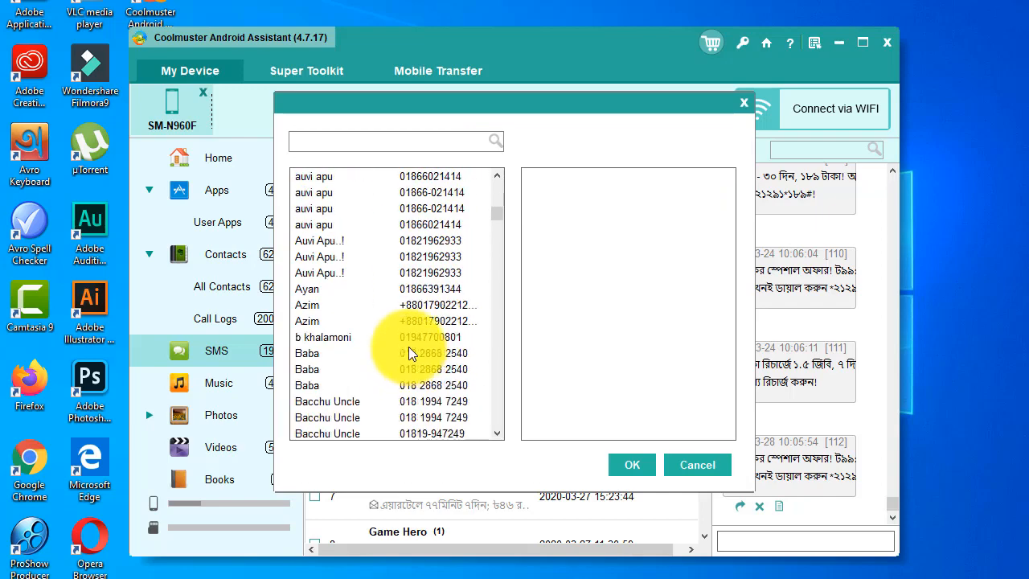
pyautogui.scroll(-3)
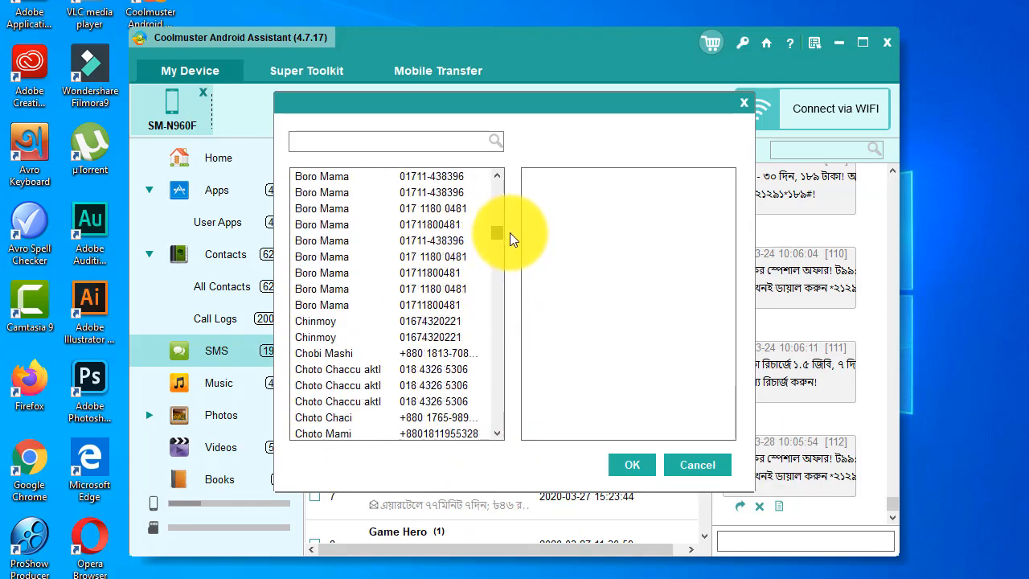
pyautogui.click(497, 178)
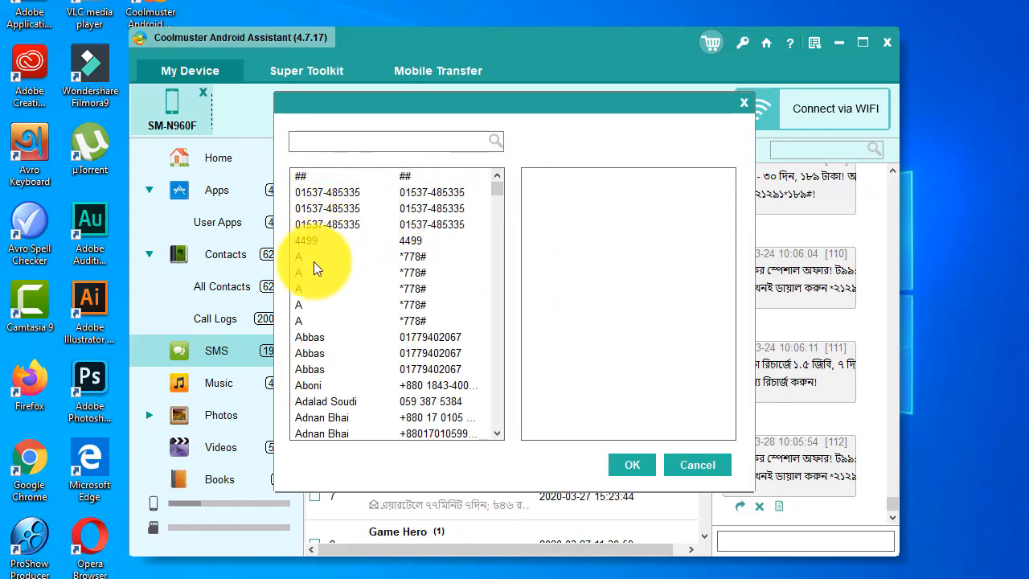
pyautogui.click(632, 465)
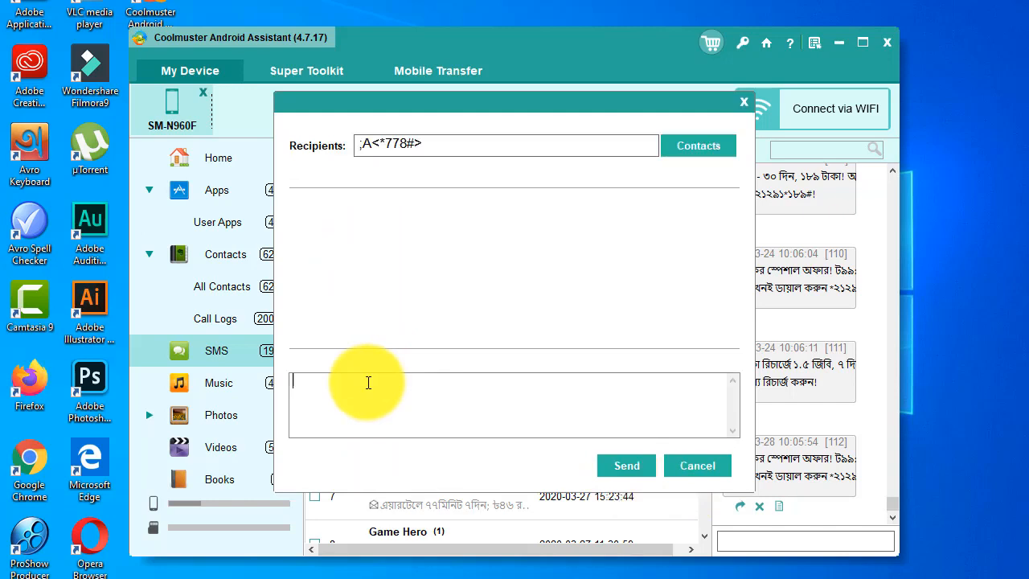
pyautogui.write('Helloi')
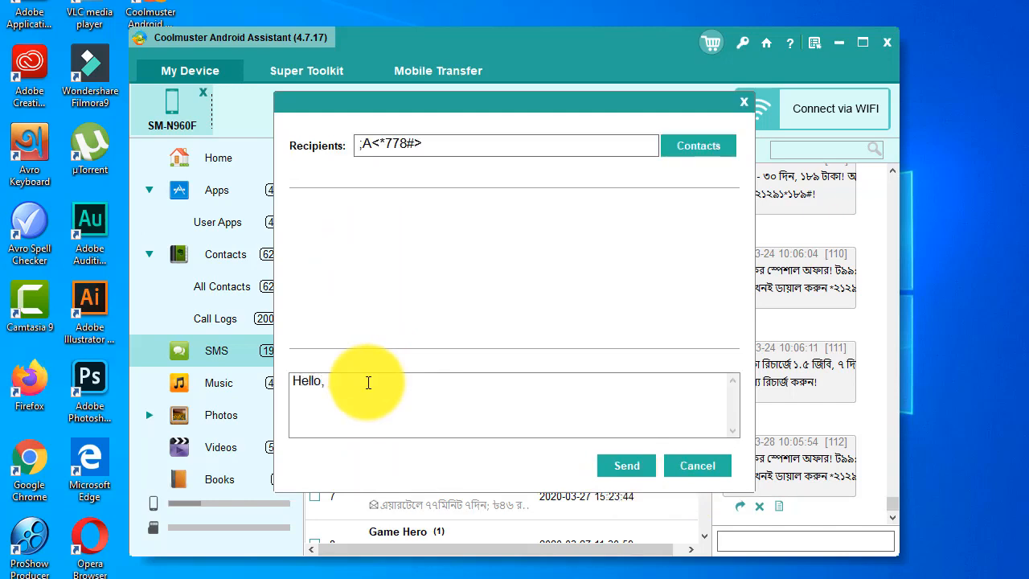
pyautogui.write('this Rez')
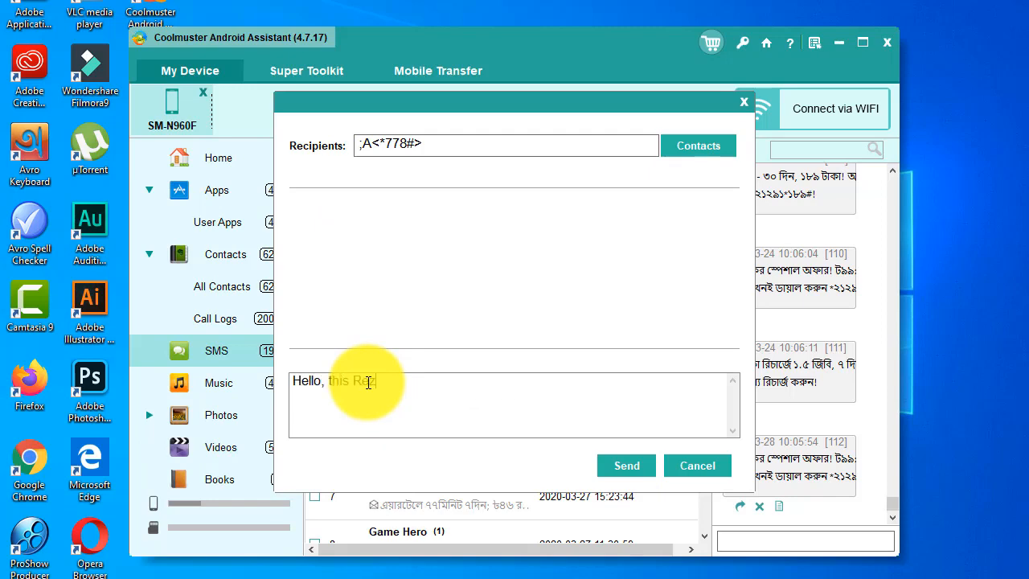
pyautogui.click(626, 465)
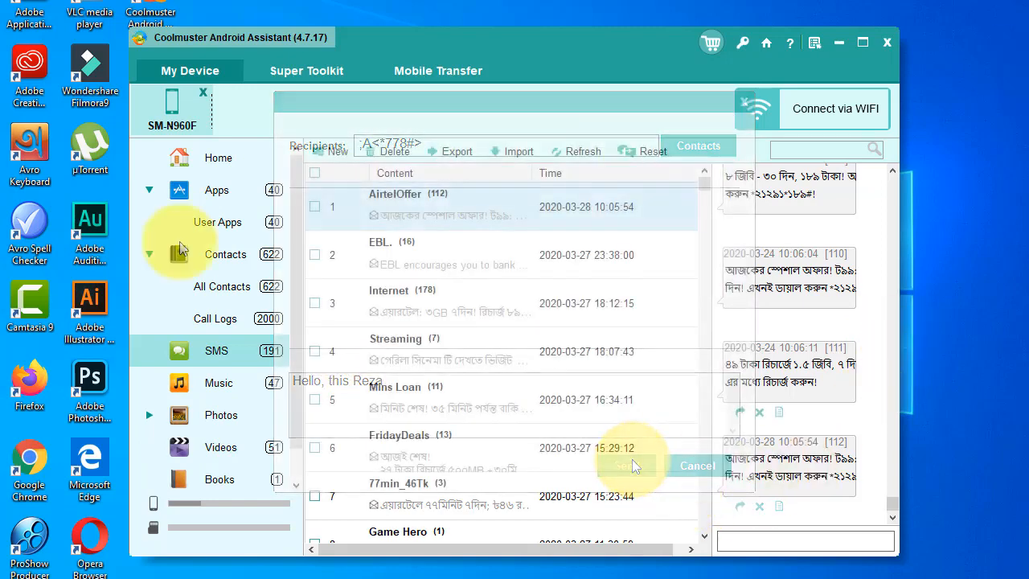
# In Music, attempt importing Coupe.mp3, dismiss the failure, and mark the AUD recordings for deletion.
pyautogui.click(218, 383)
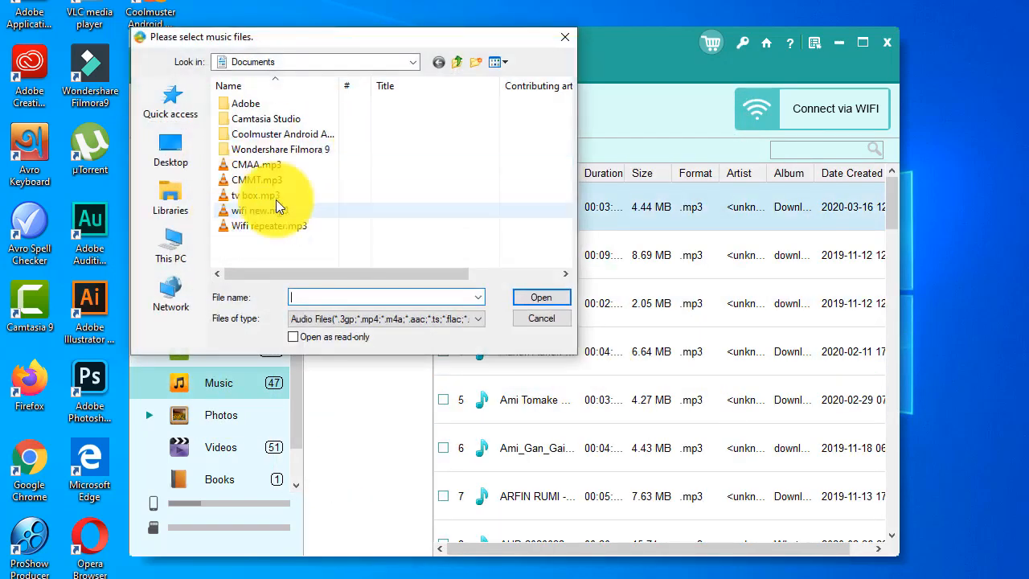
pyautogui.click(170, 149)
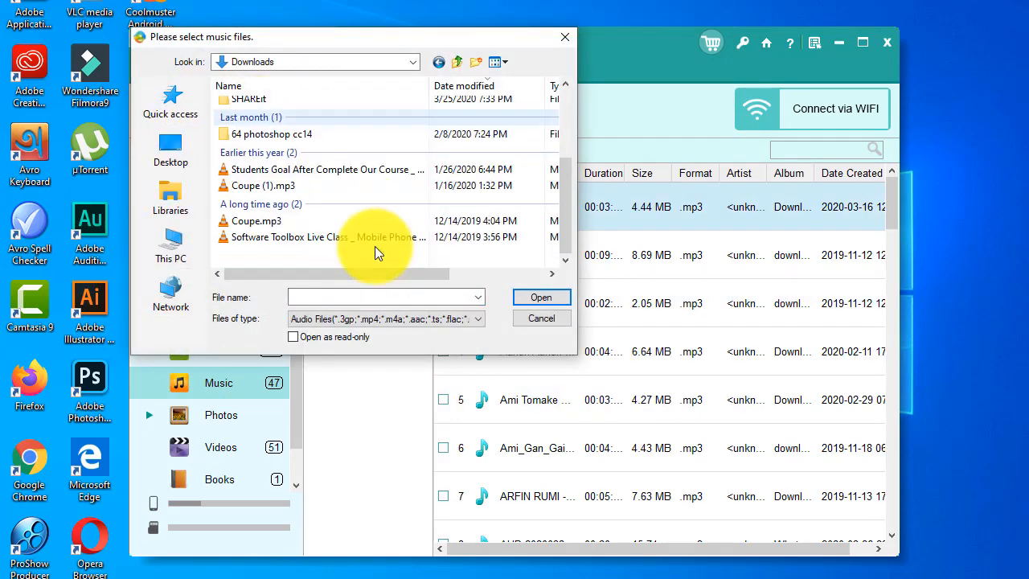
pyautogui.click(541, 297)
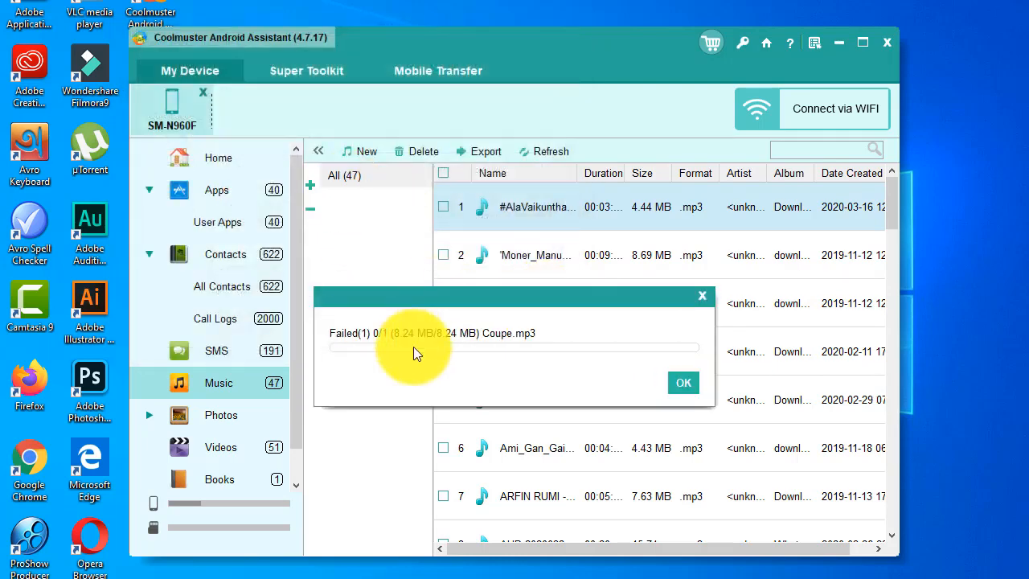
pyautogui.click(684, 383)
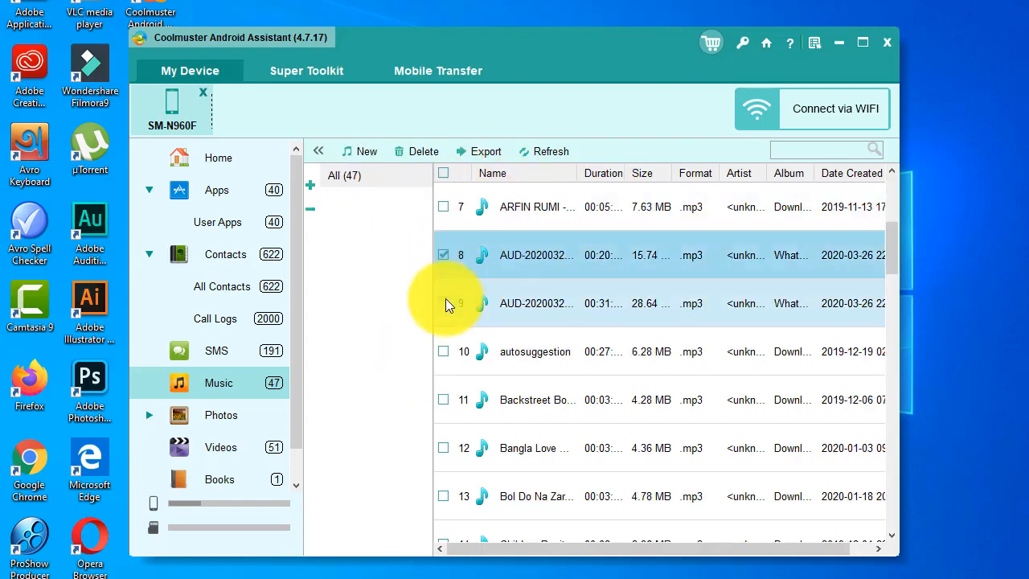
pyautogui.click(416, 151)
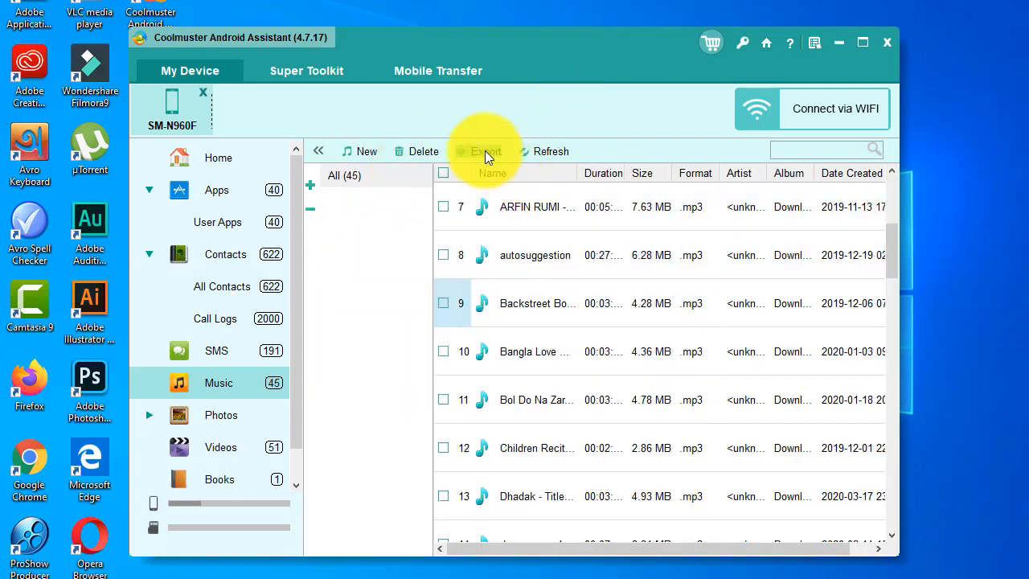
# Browse Photos, cancel the photo export, and view the SM-N960F overview (Android 10, 92% battery).
pyautogui.click(220, 415)
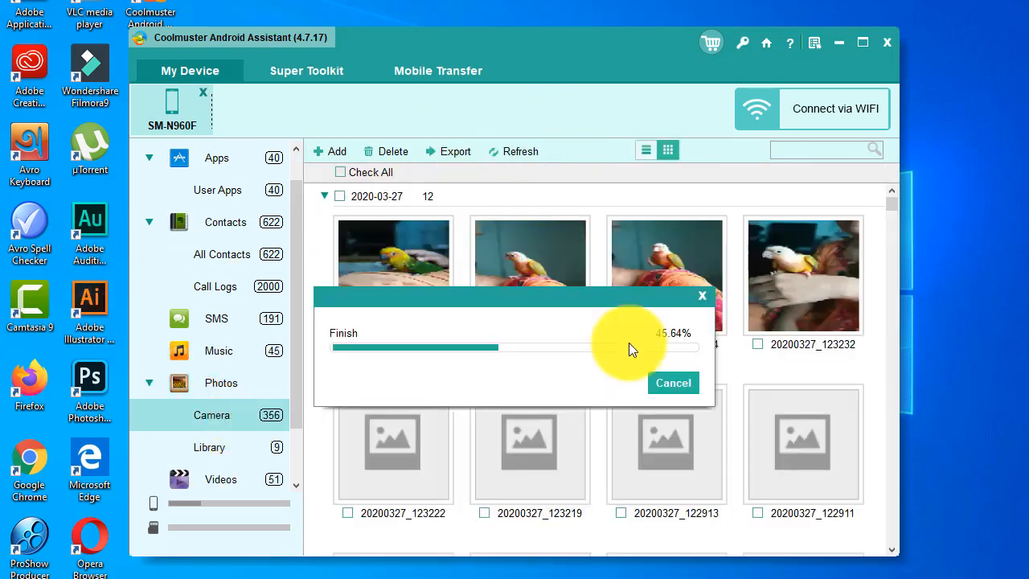
pyautogui.click(209, 447)
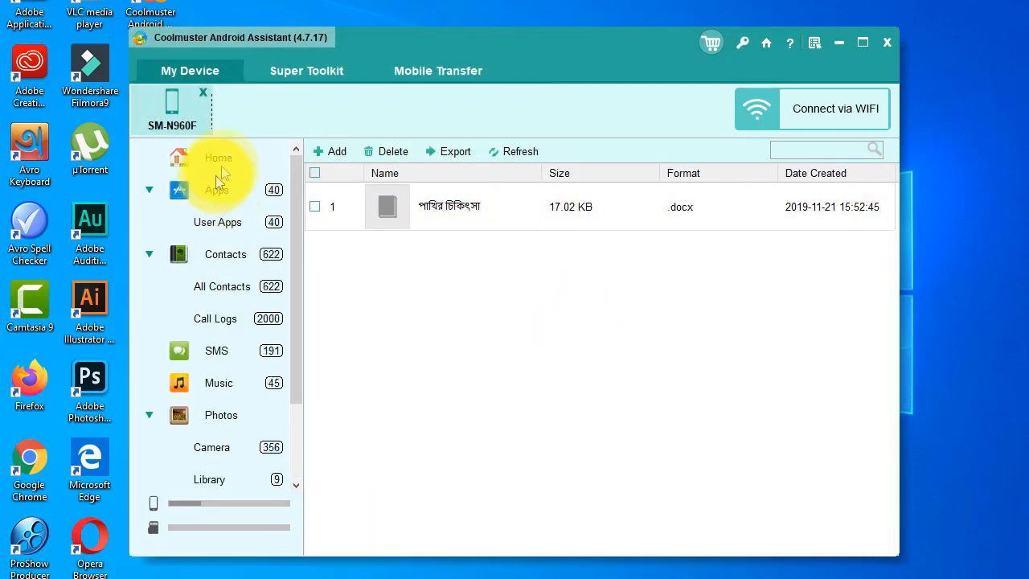
pyautogui.click(218, 157)
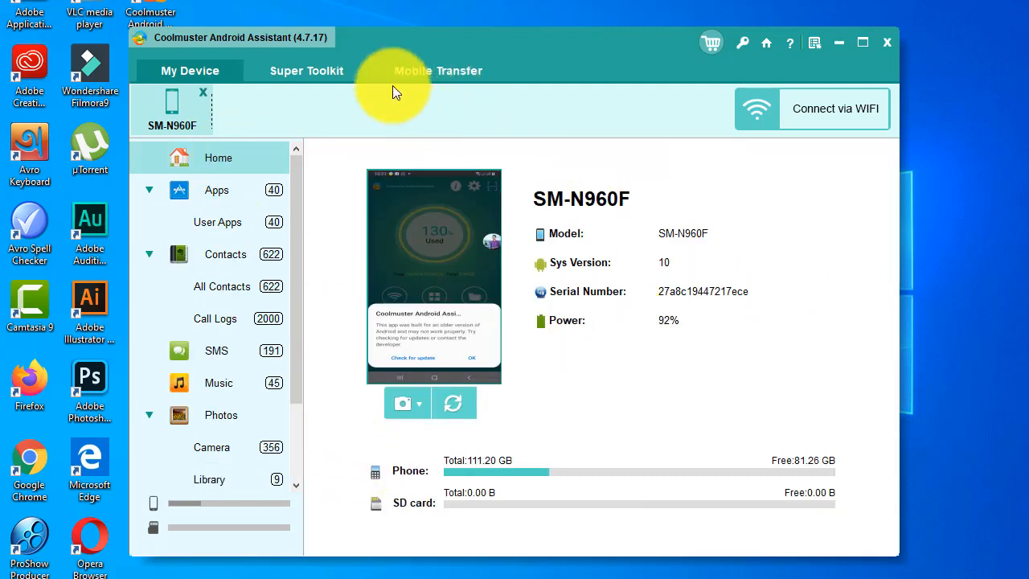
pyautogui.moveTo(312, 67)
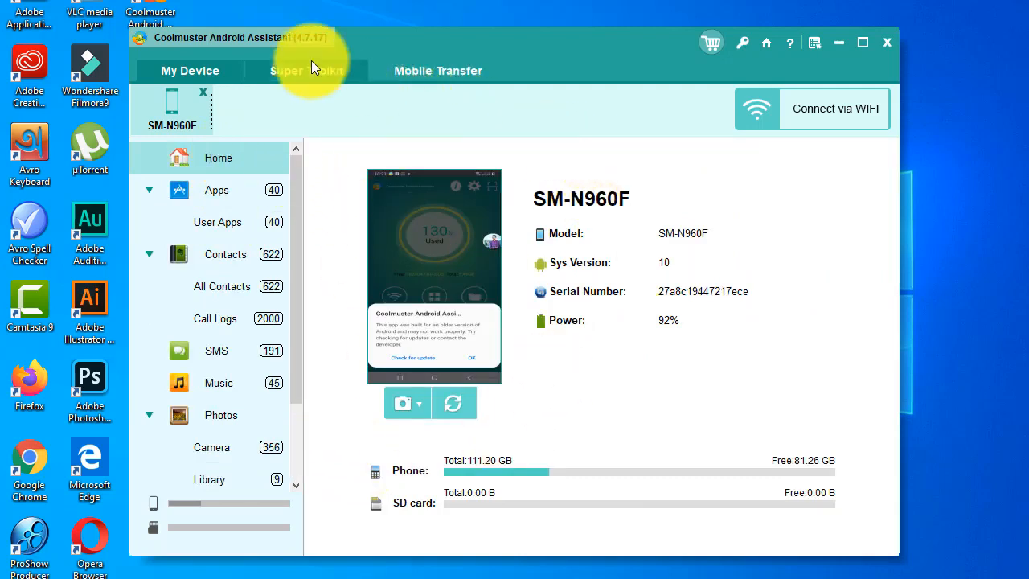
# Back up only Contacts (622) to the PC using Super Toolkit's Backup tool.
pyautogui.click(306, 71)
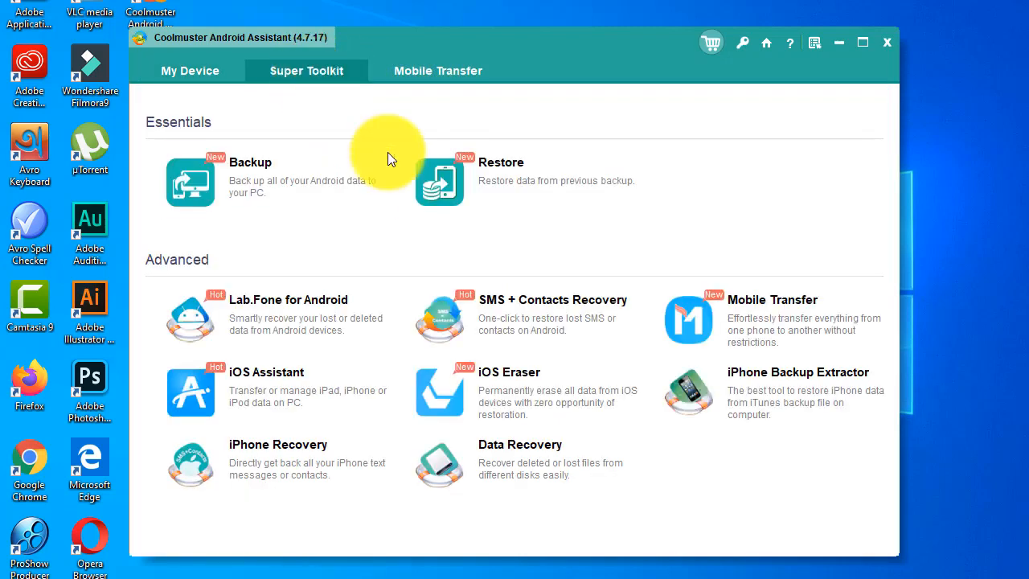
pyautogui.moveTo(254, 177)
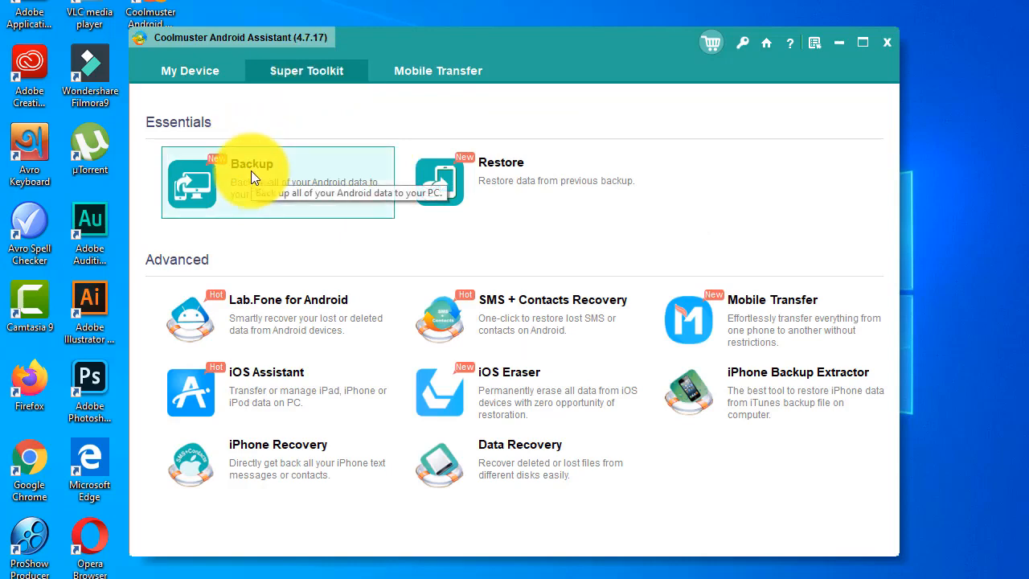
pyautogui.click(253, 181)
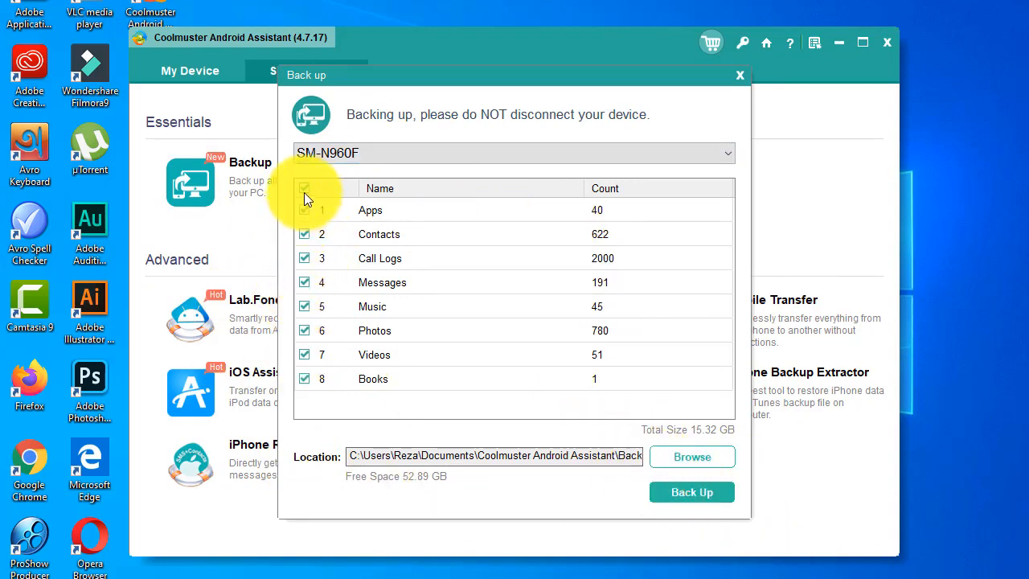
pyautogui.click(304, 189)
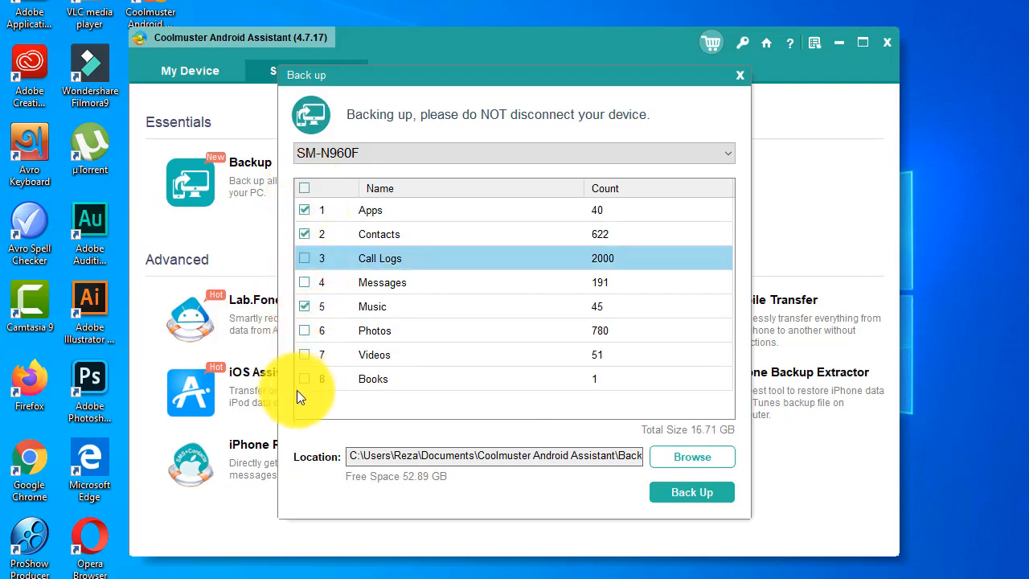
pyautogui.click(306, 188)
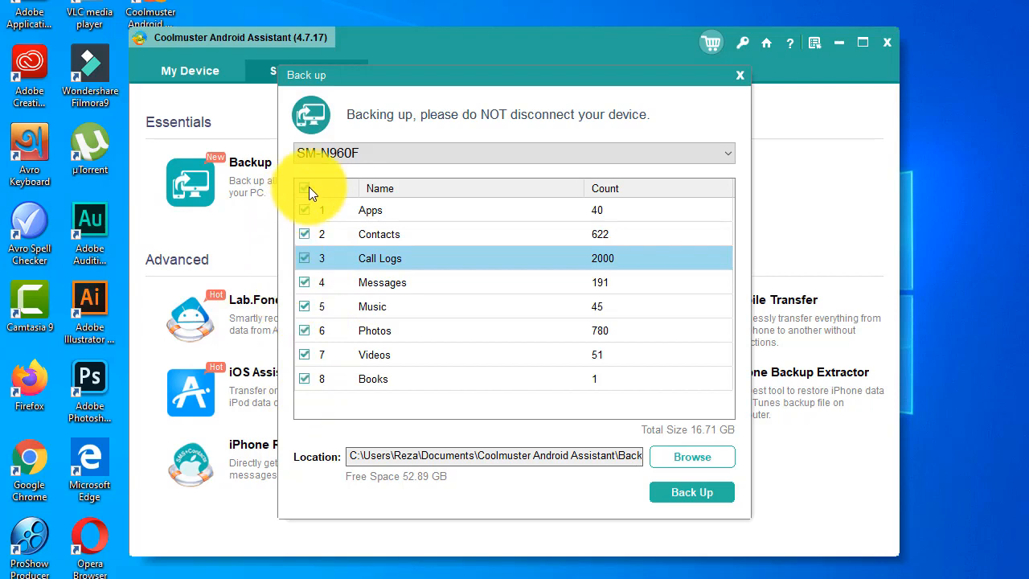
pyautogui.click(304, 188)
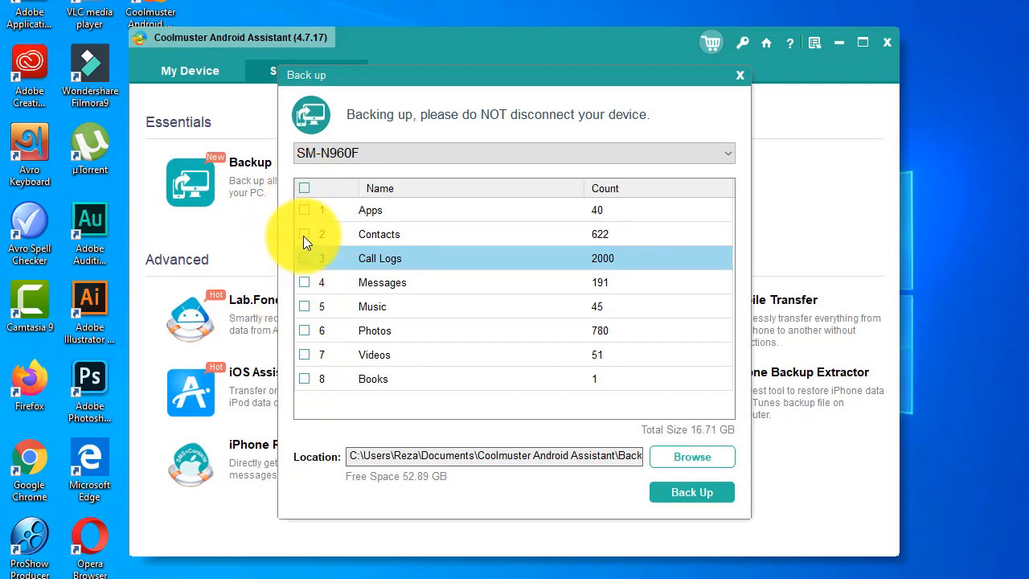
pyautogui.click(692, 492)
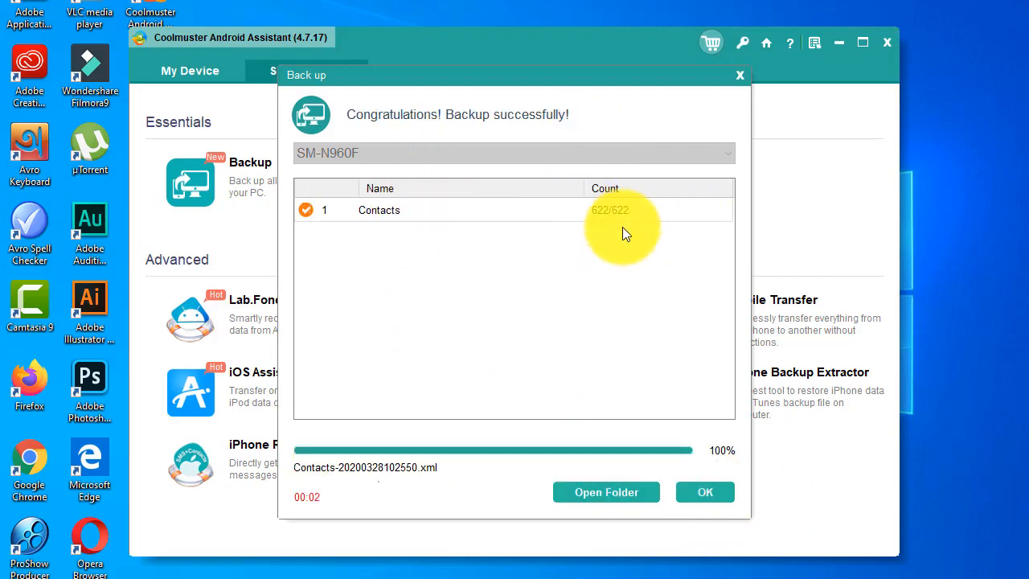
pyautogui.moveTo(658, 503)
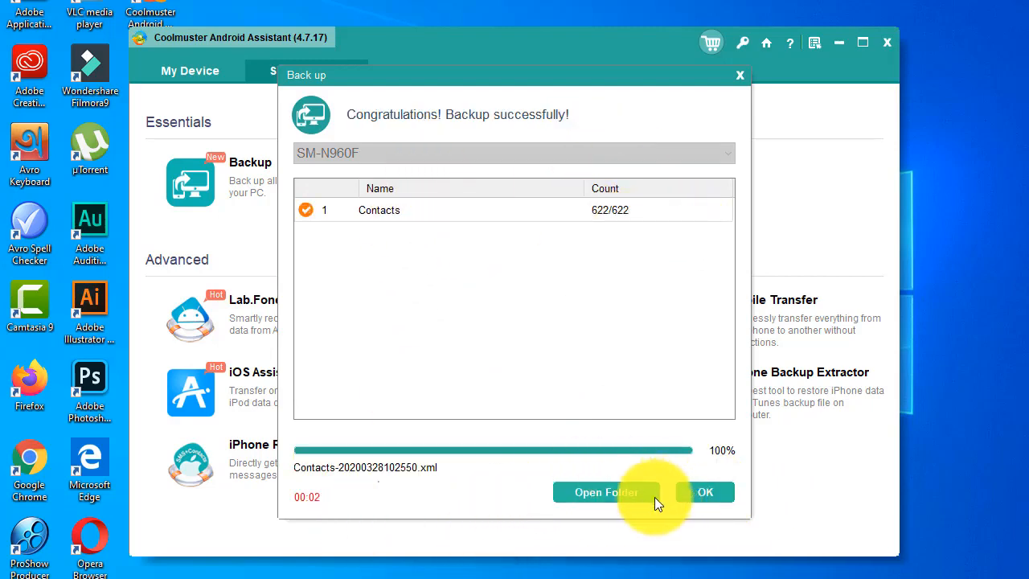
# Open the backup folder in File Explorer and browse into its Contacts subfolder.
pyautogui.click(606, 493)
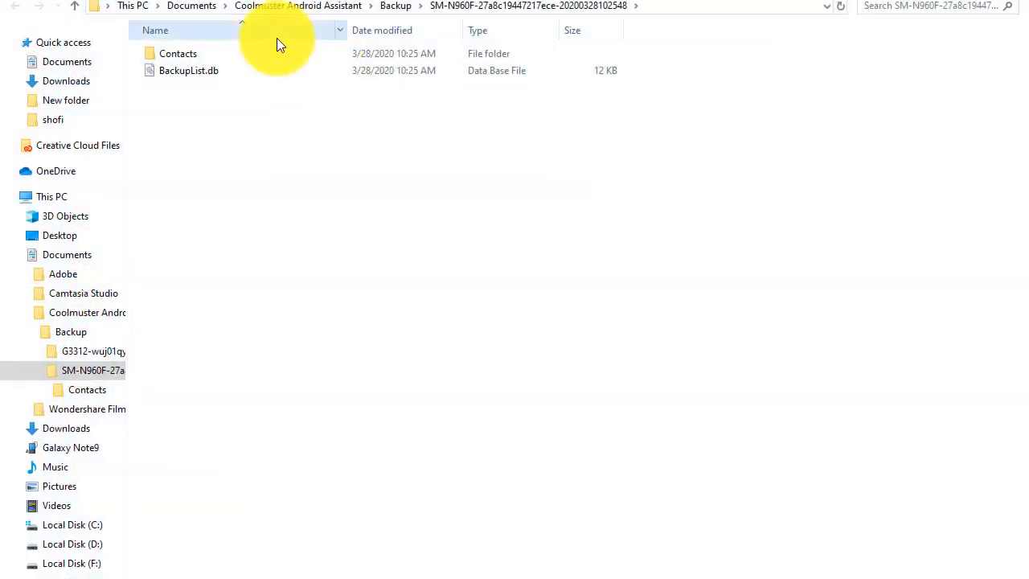
pyautogui.click(178, 53)
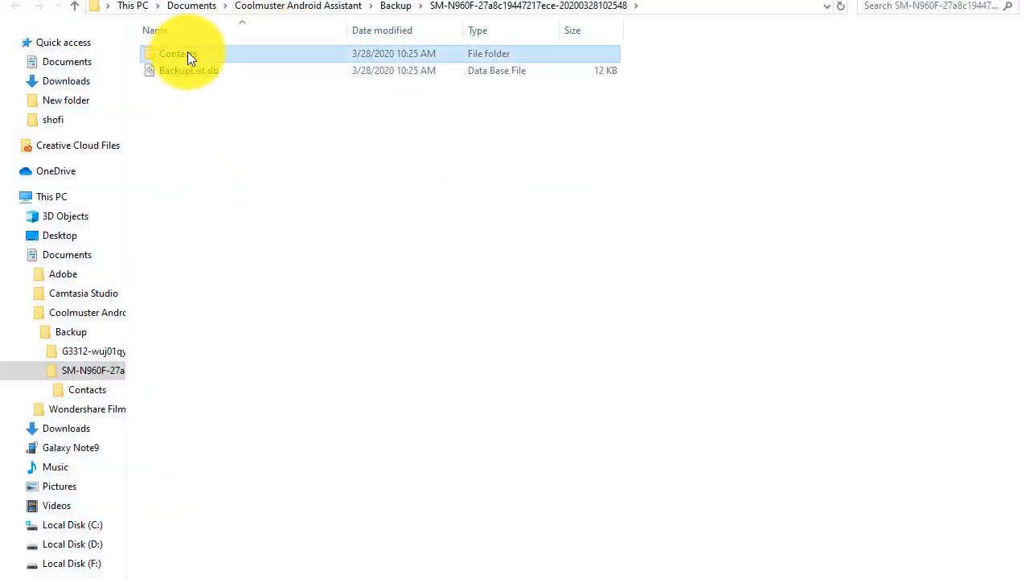
pyautogui.doubleClick(176, 53)
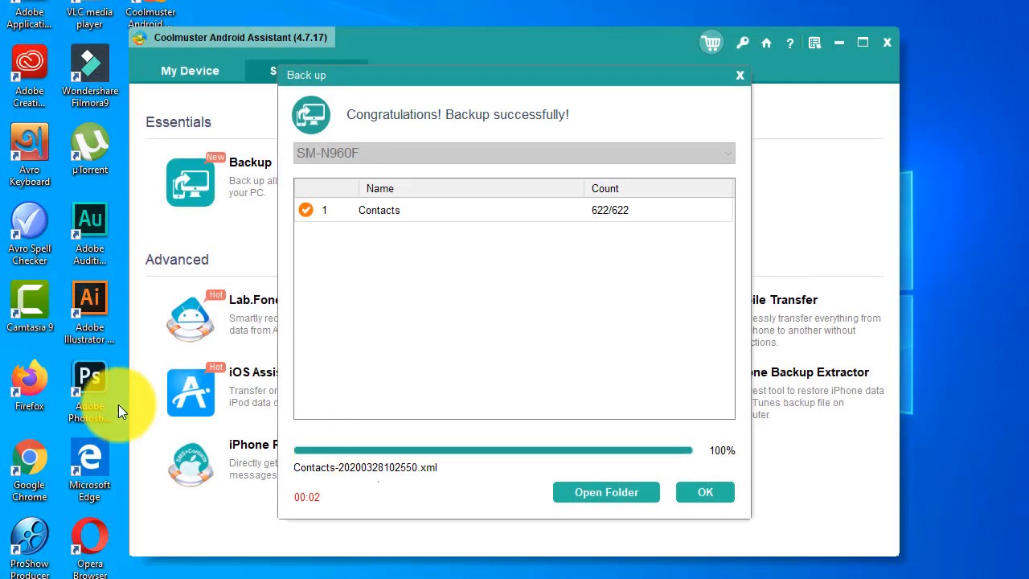
# Dismiss the backup summary, then restore the SM-N960F contacts backup, declining to cancel it.
pyautogui.click(705, 492)
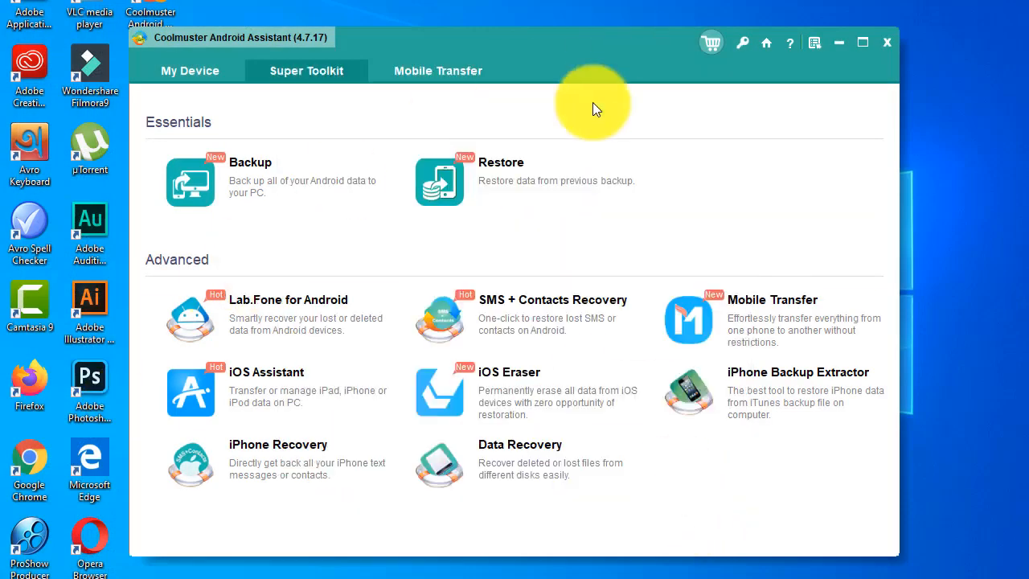
pyautogui.click(438, 184)
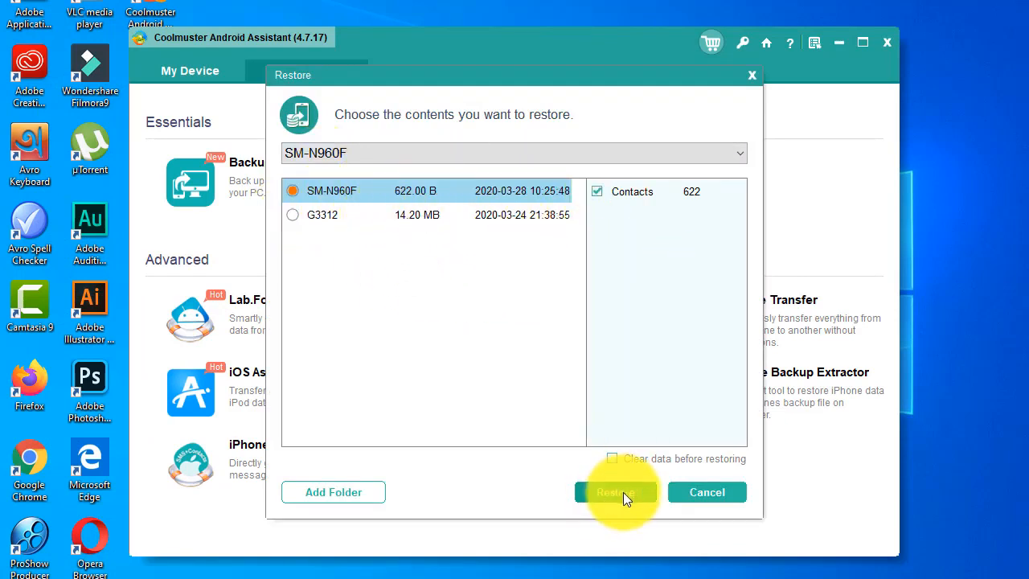
pyautogui.click(615, 492)
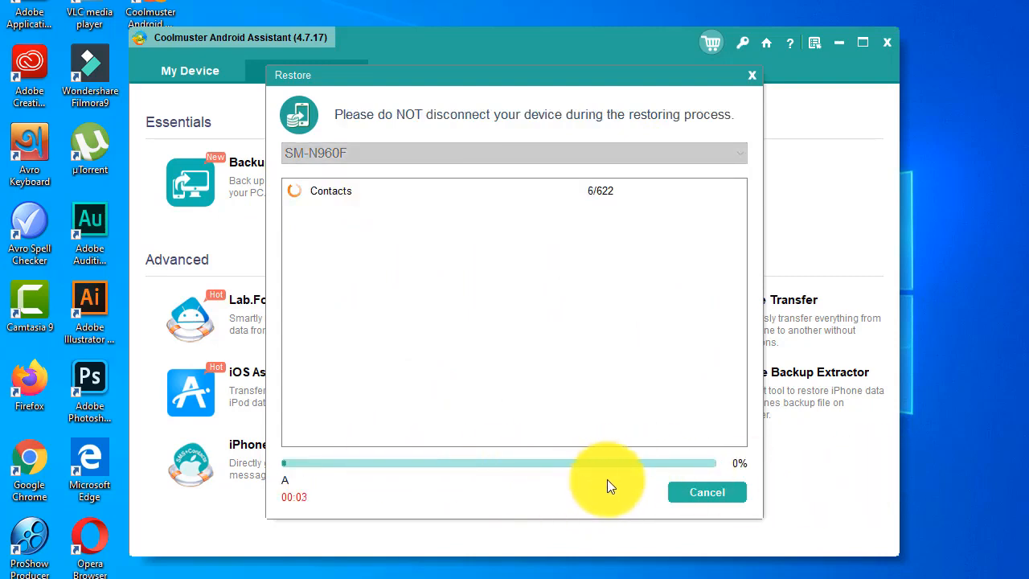
pyautogui.moveTo(794, 465)
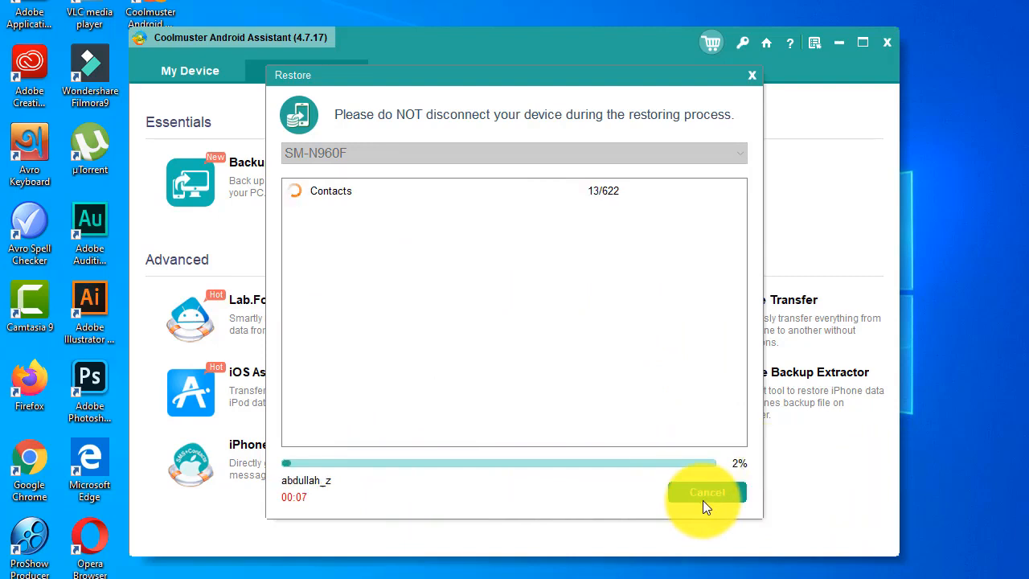
pyautogui.click(707, 492)
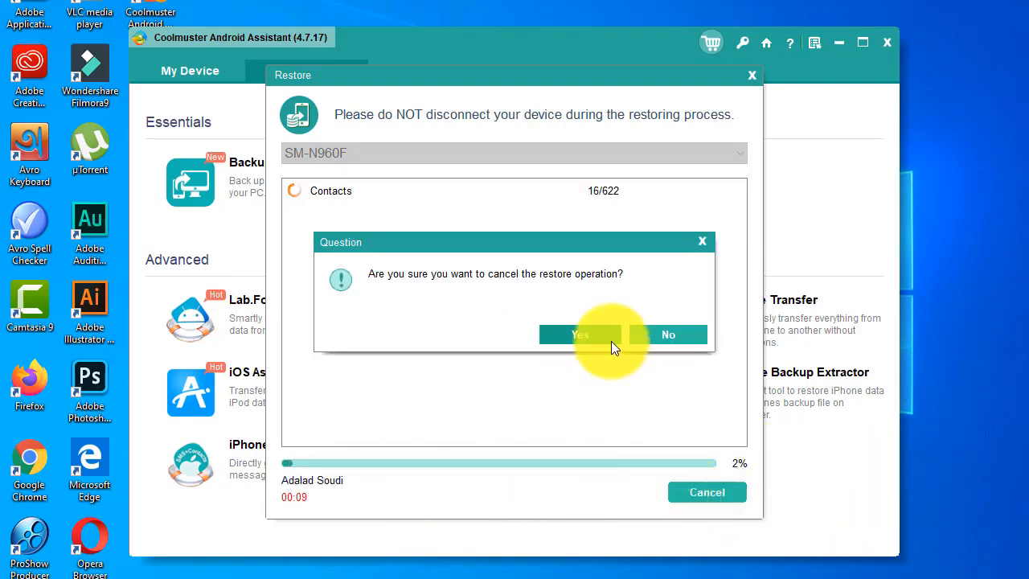
pyautogui.click(669, 335)
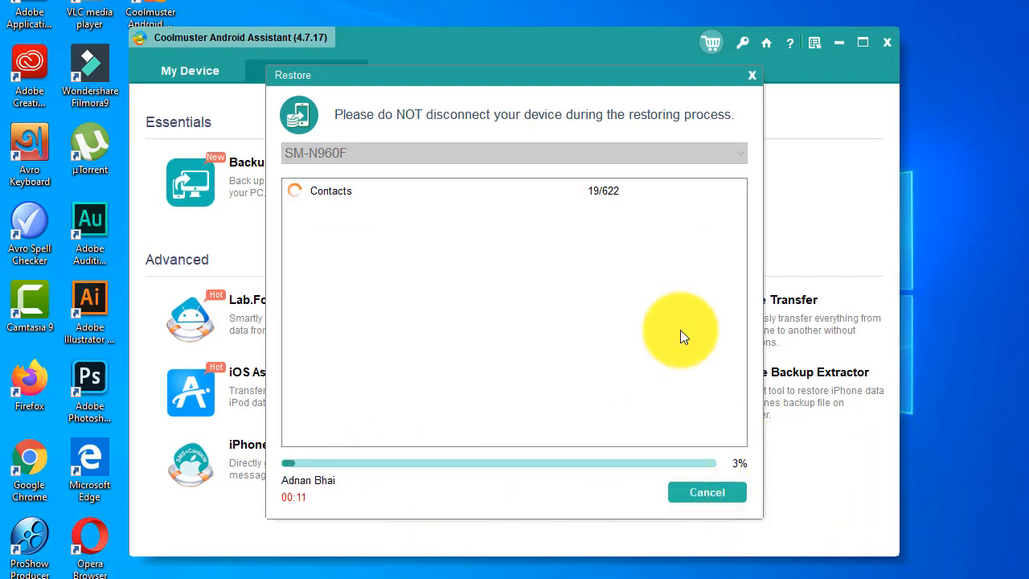